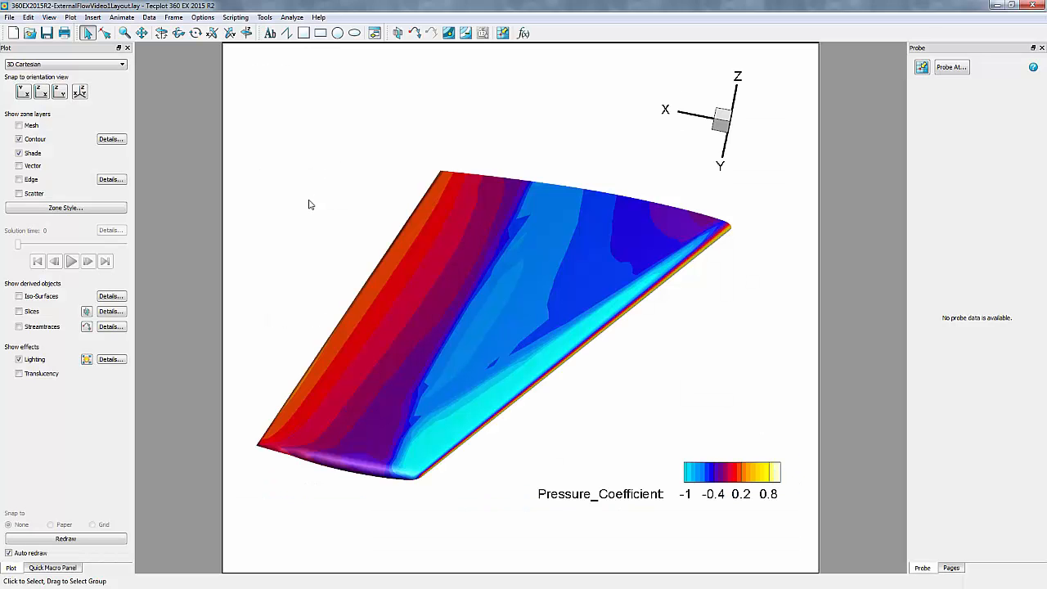
mouse_move(575, 428)
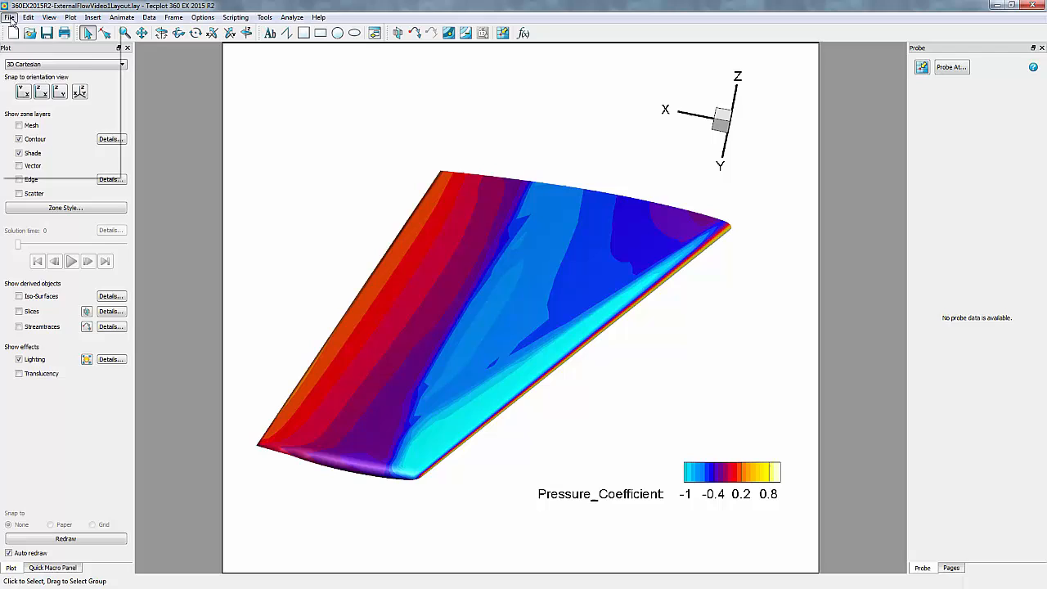
Load the Onera_Experimental data file from the OneraM6 folder into the wing dataset.
click(9, 16)
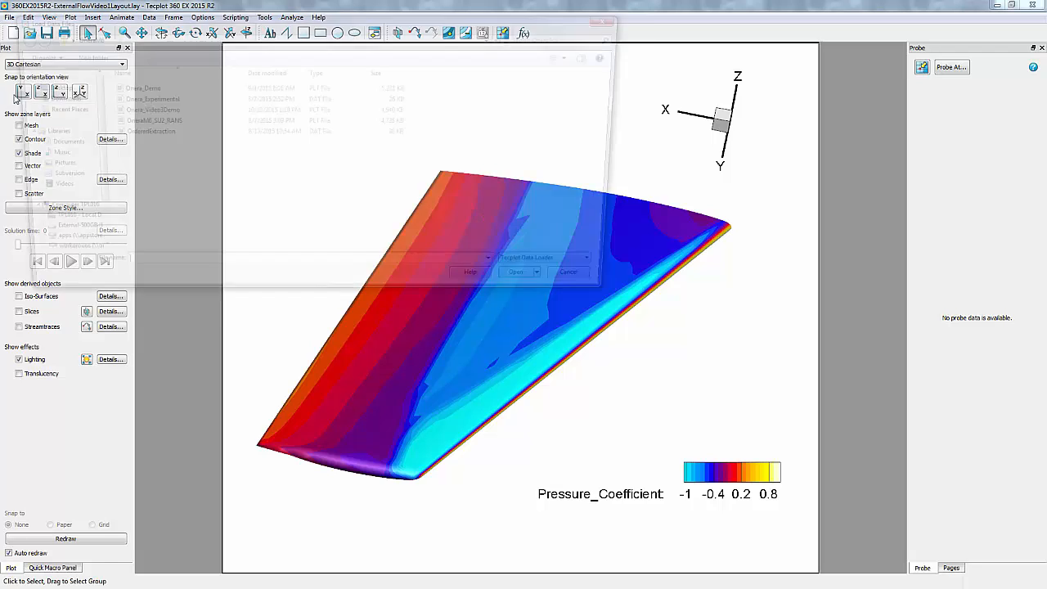
click(141, 98)
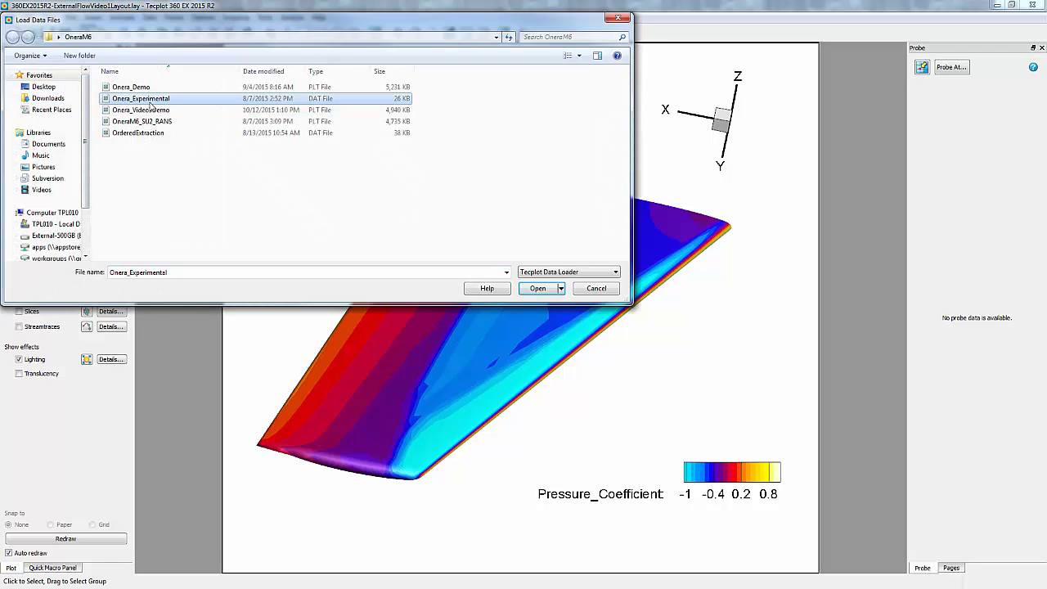
click(537, 288)
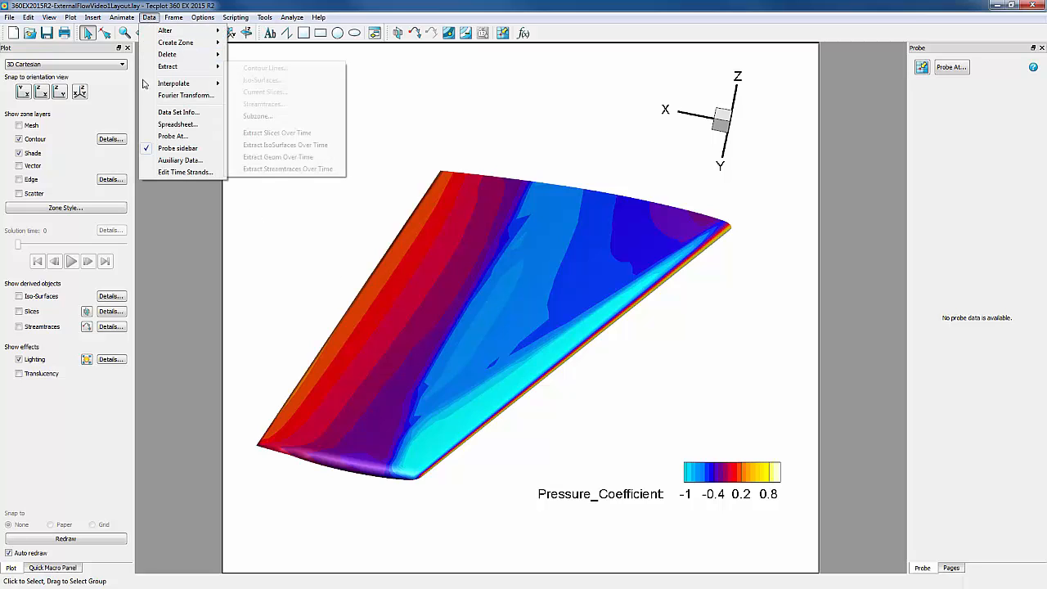
Review Data Set Info, then view WingSurface spreadsheet columns through TapNumber, Y/b and Cp Error.
click(177, 112)
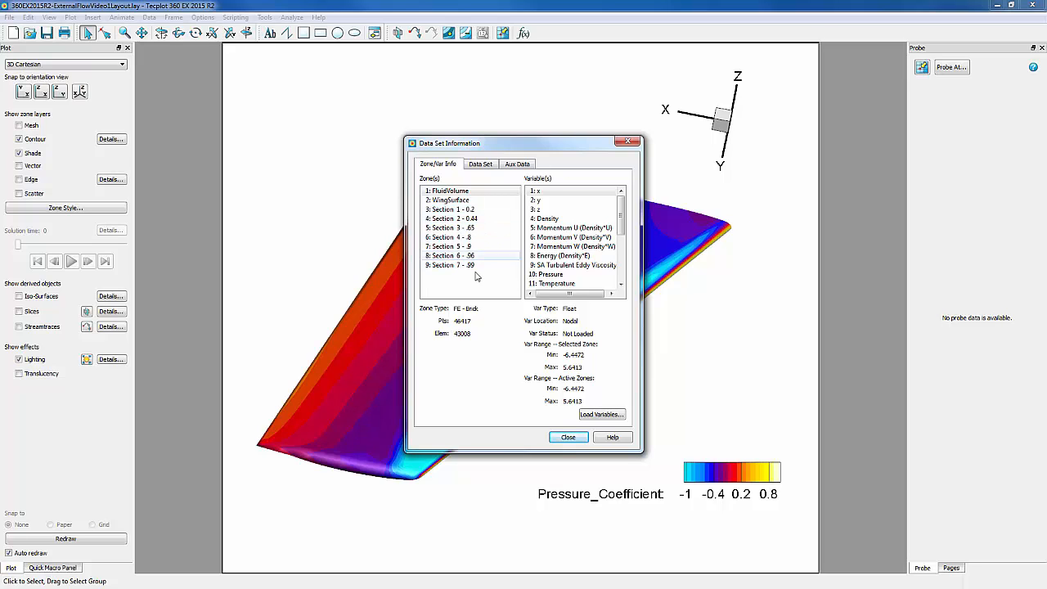
click(568, 436)
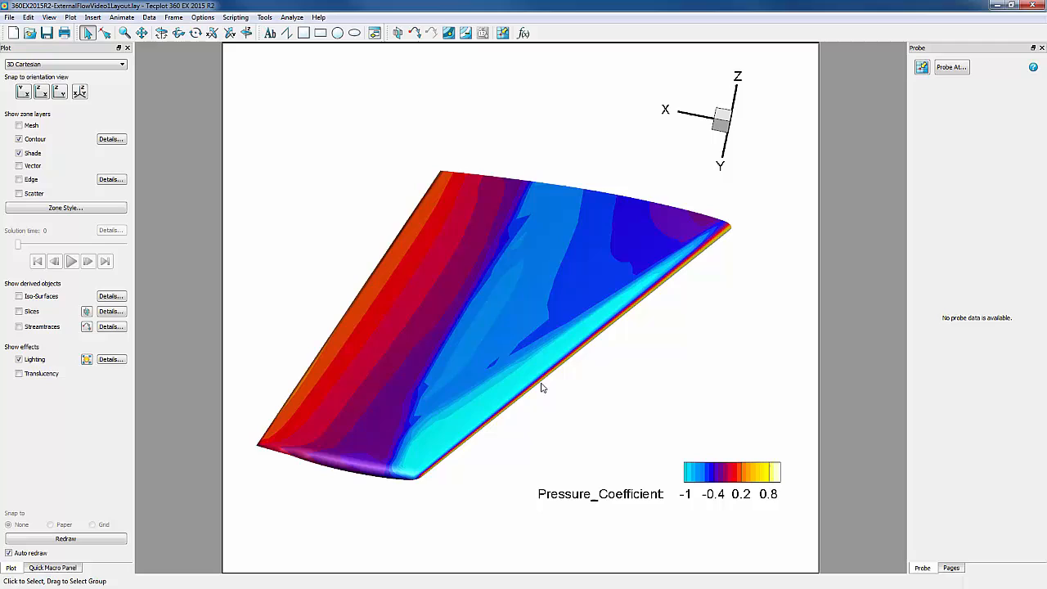
mouse_move(529, 326)
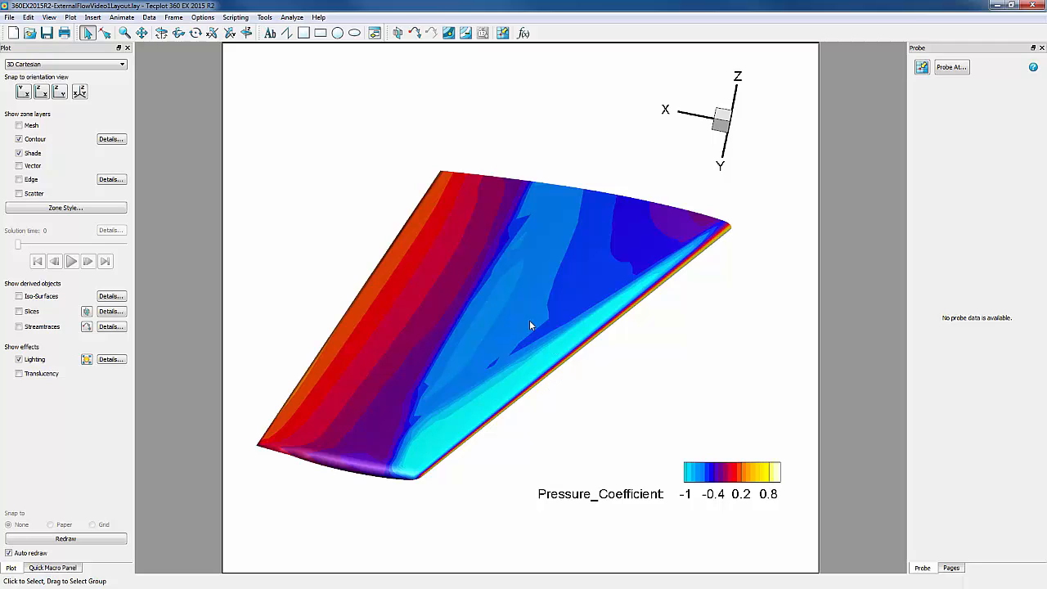
mouse_move(415, 303)
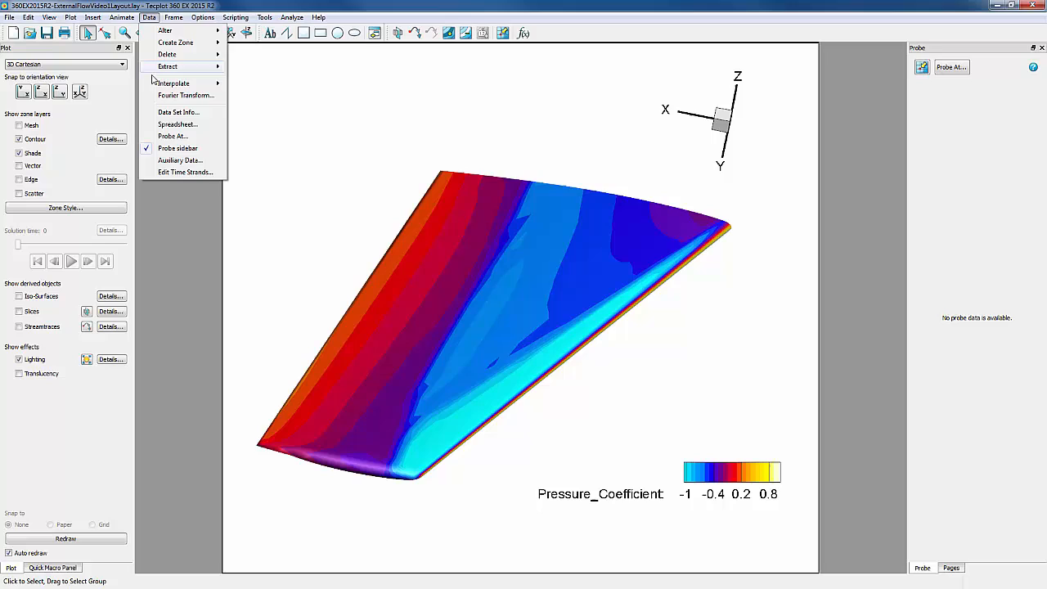
click(178, 124)
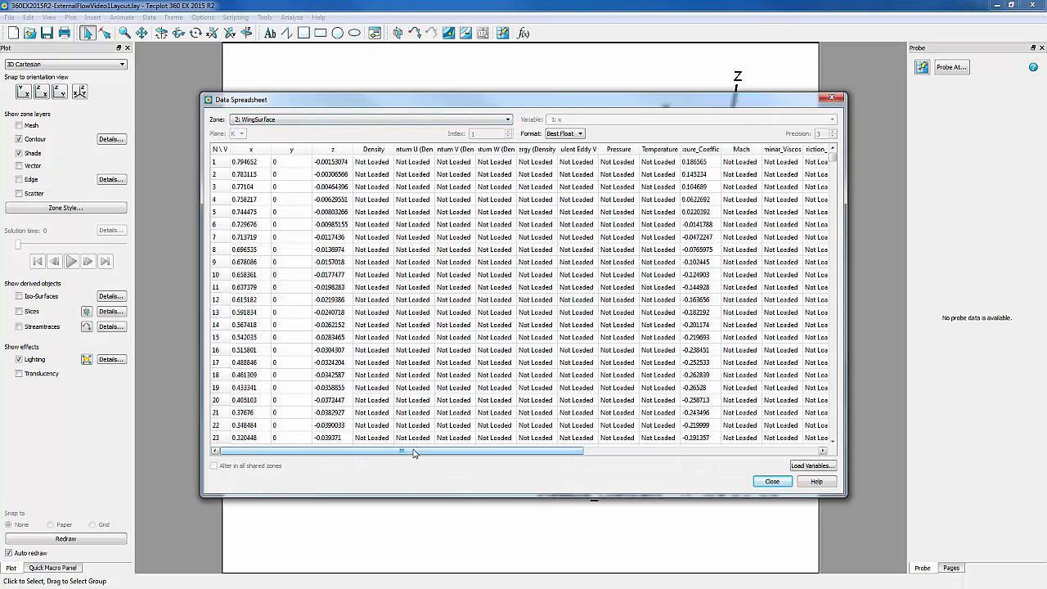
drag(401, 451, 634, 451)
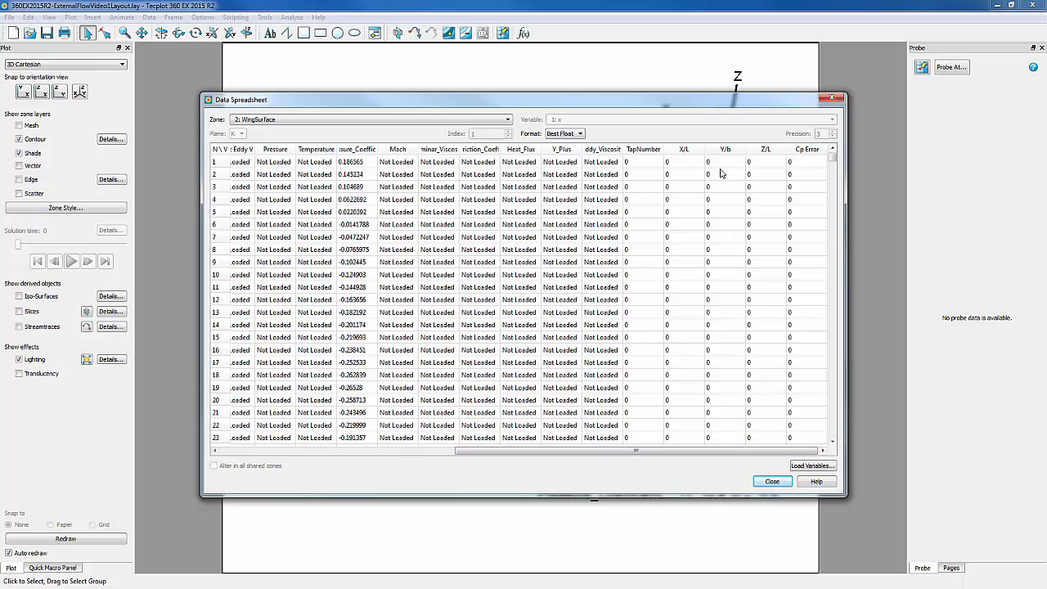
mouse_move(738, 426)
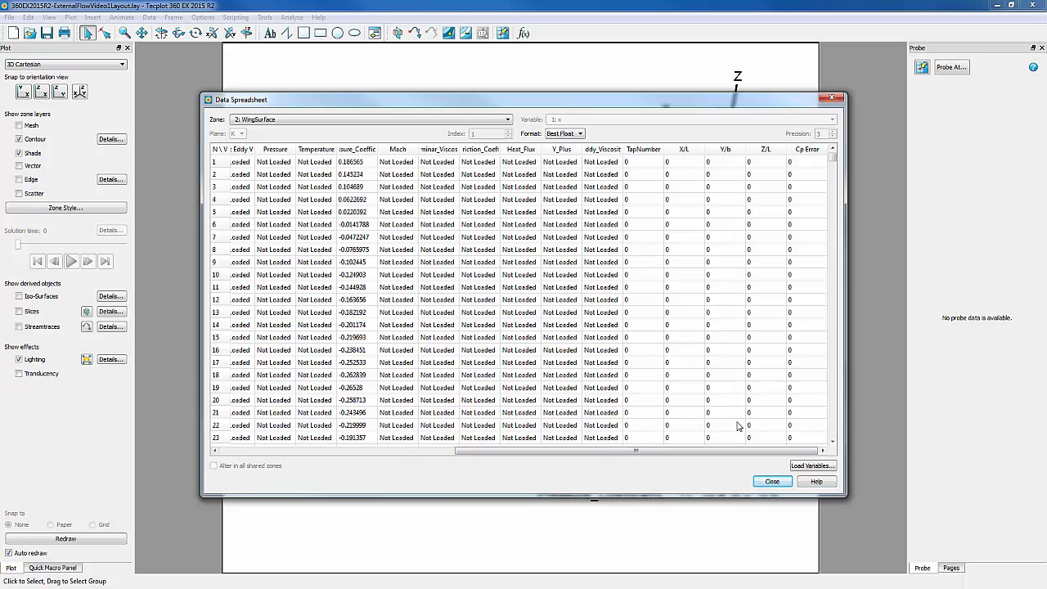
Compute the equation {Y/b} = {y}/1.19 on the selected wing zones.
click(772, 481)
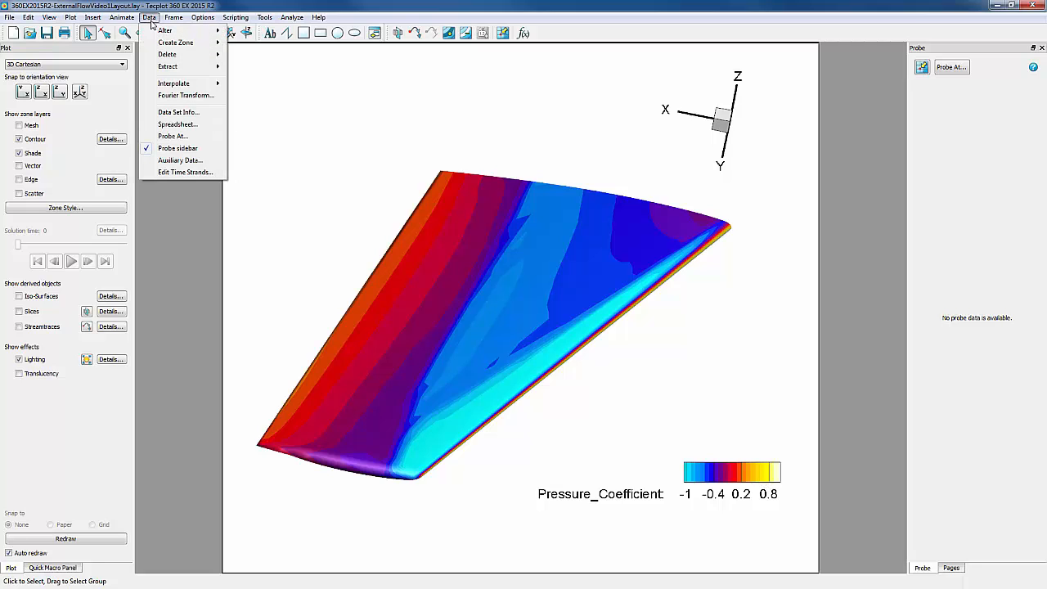
click(165, 31)
text({y/b} =)
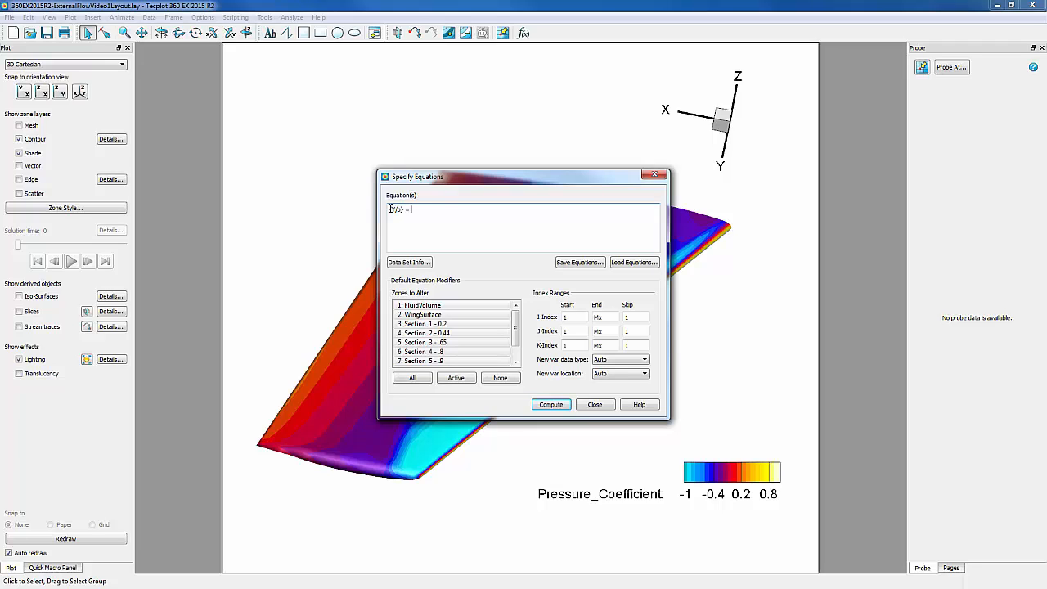
text({v})
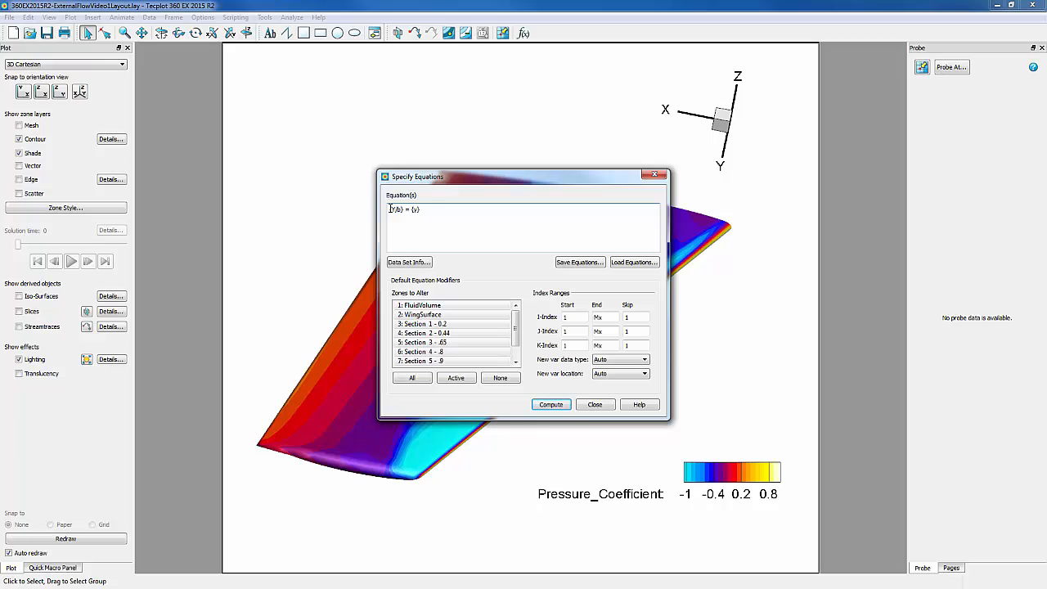
text(/1.19)
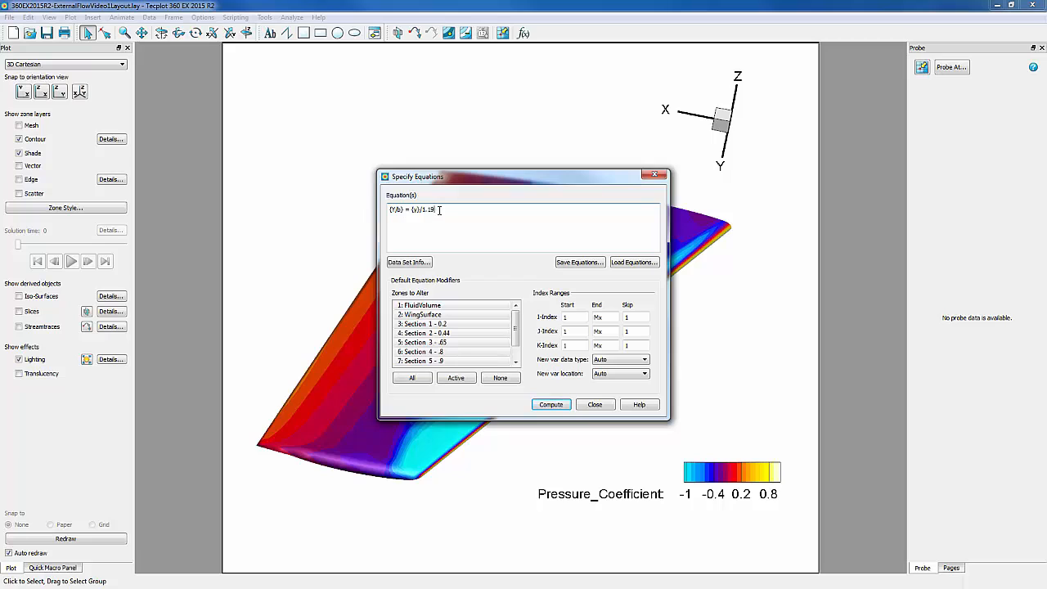
click(442, 352)
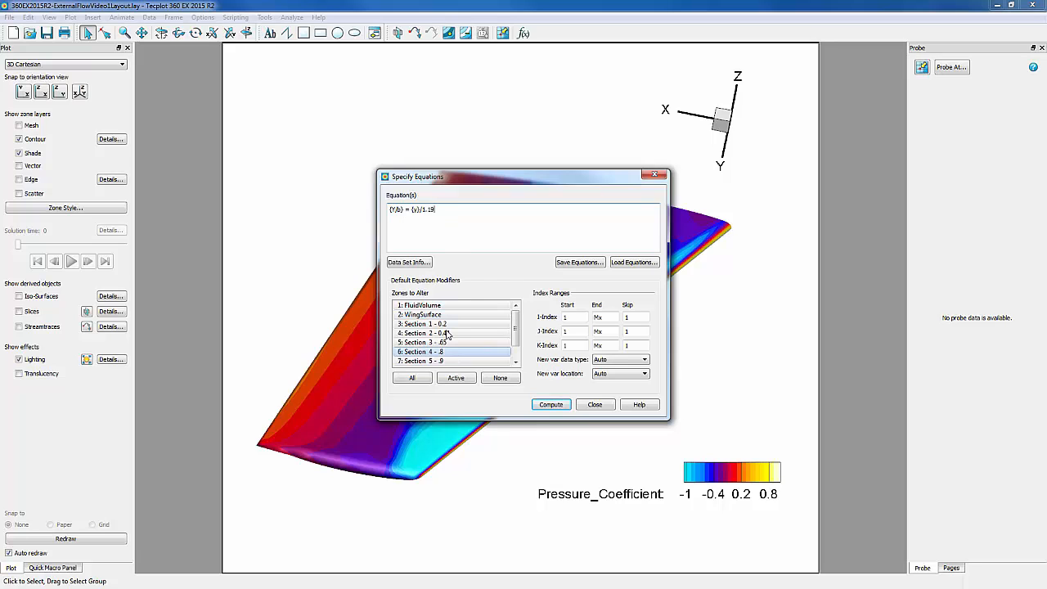
click(420, 306)
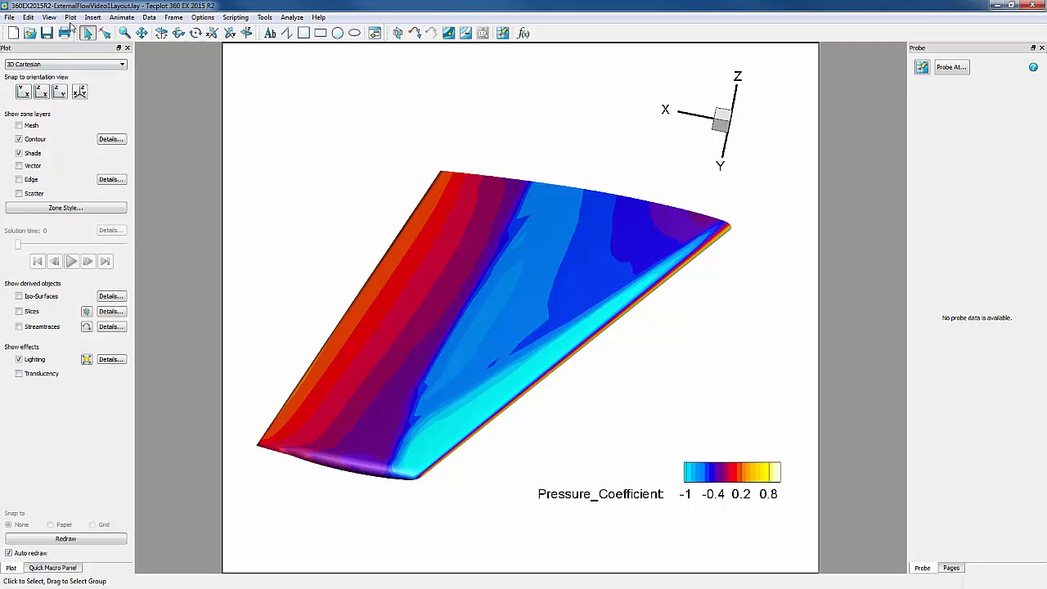
Assign Y/b to the Y axis and probe a wing-surface point reading Y/b ≈ 1.01.
click(71, 16)
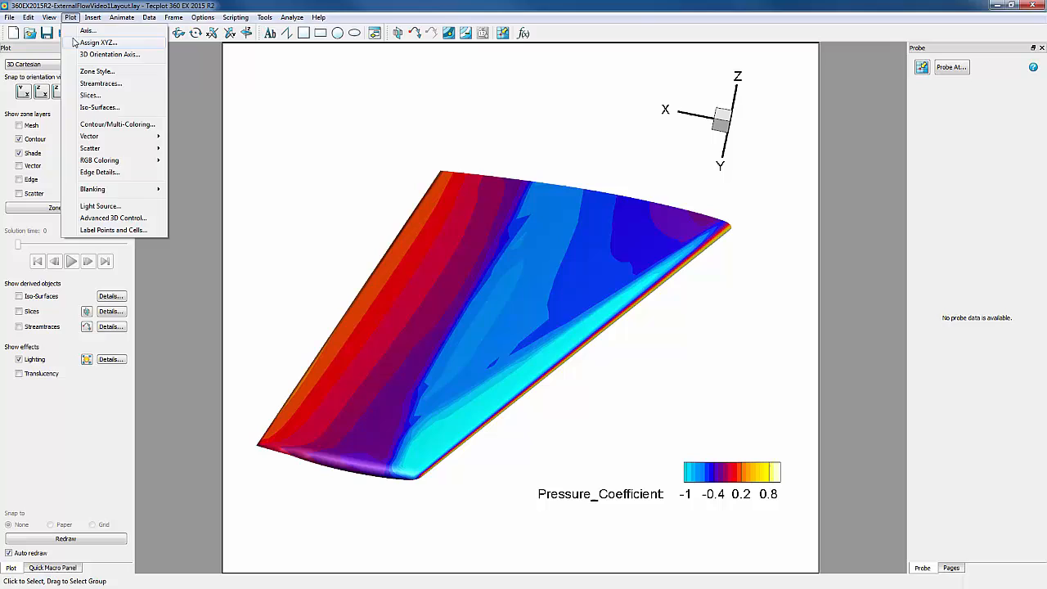
click(97, 42)
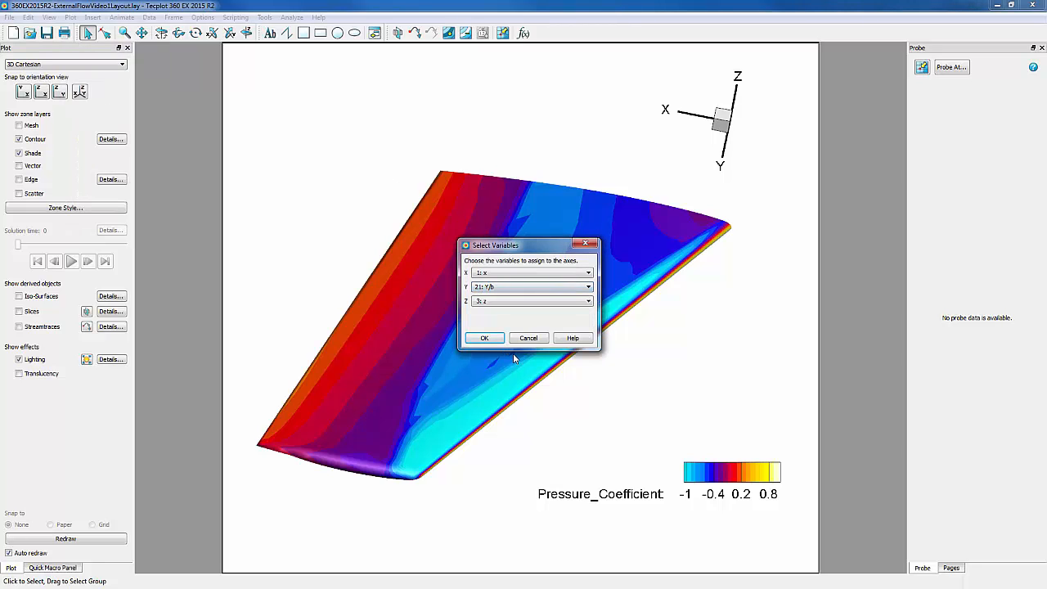
click(484, 338)
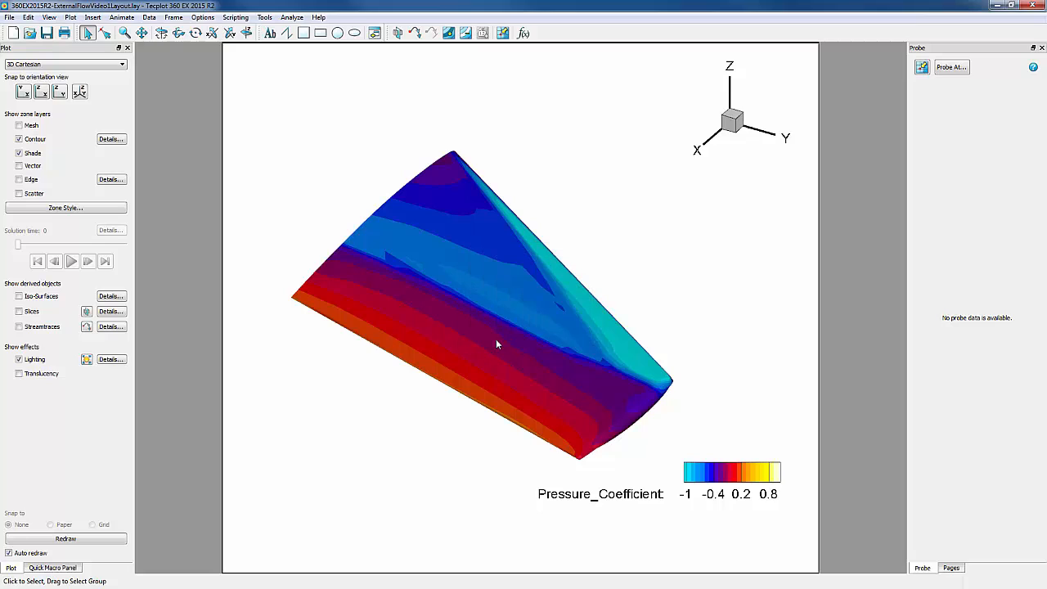
mouse_move(540, 113)
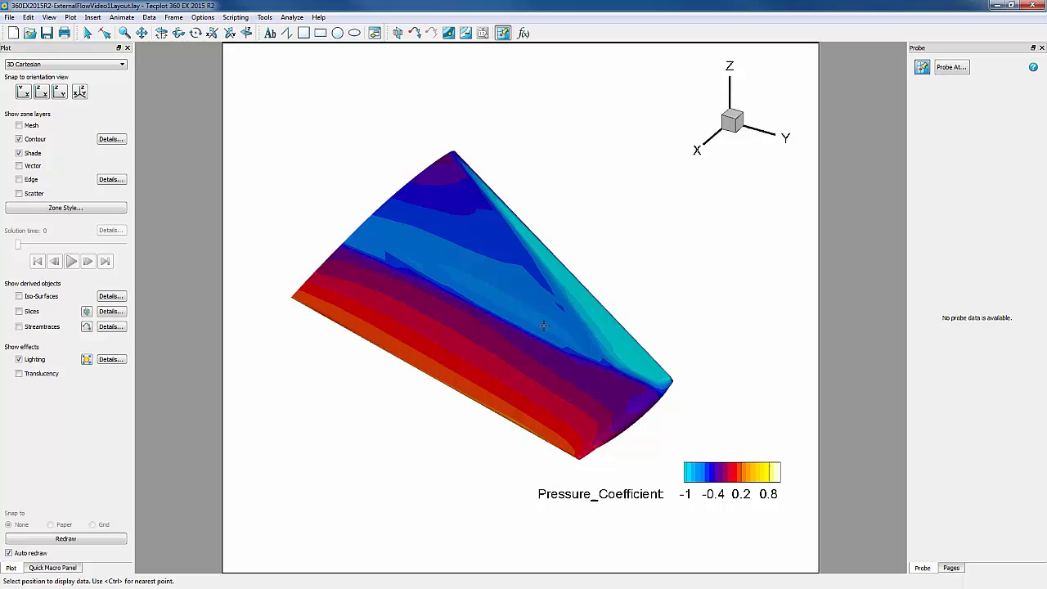
click(613, 421)
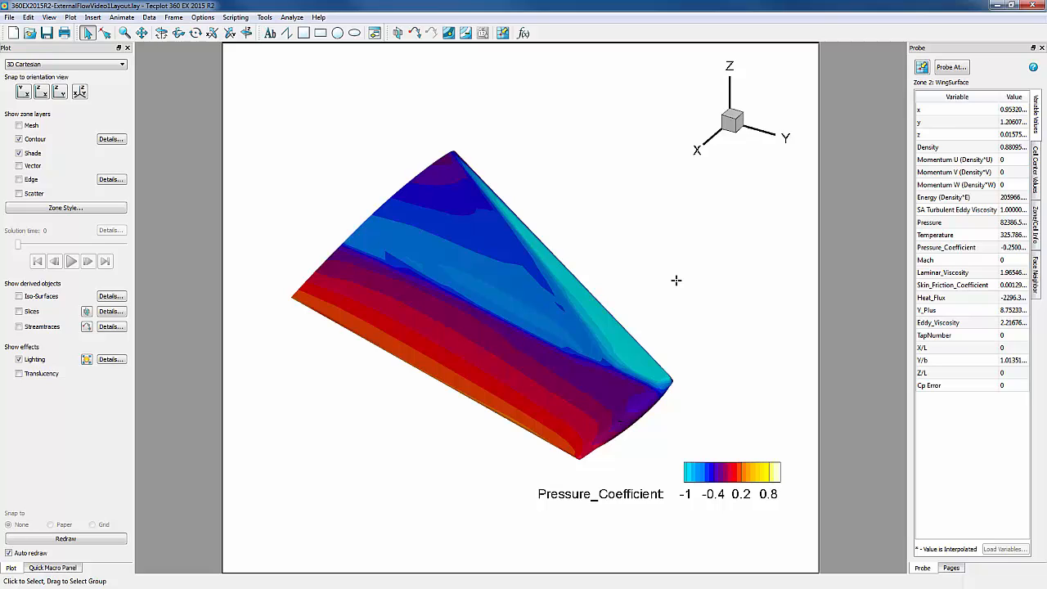
mouse_move(604, 327)
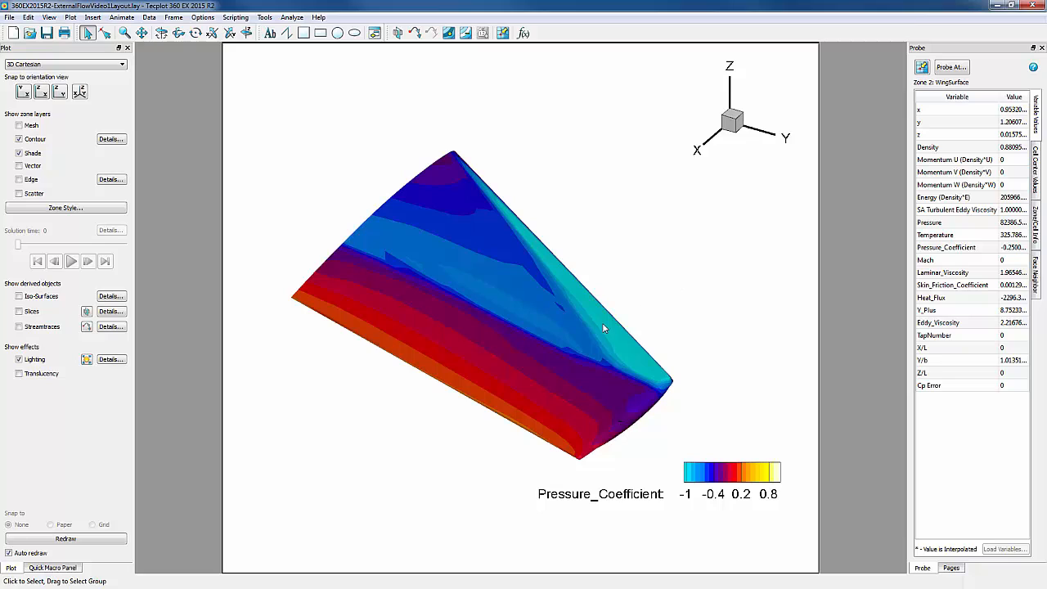
Enable slices and set a Y-plane slice at position 0.65 through the wing.
click(19, 311)
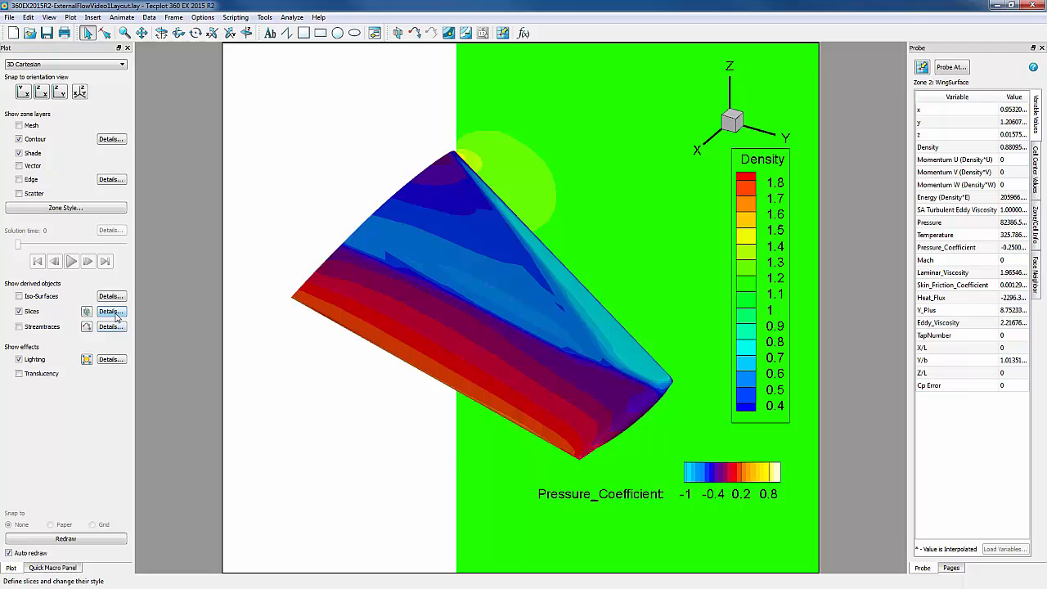
click(110, 311)
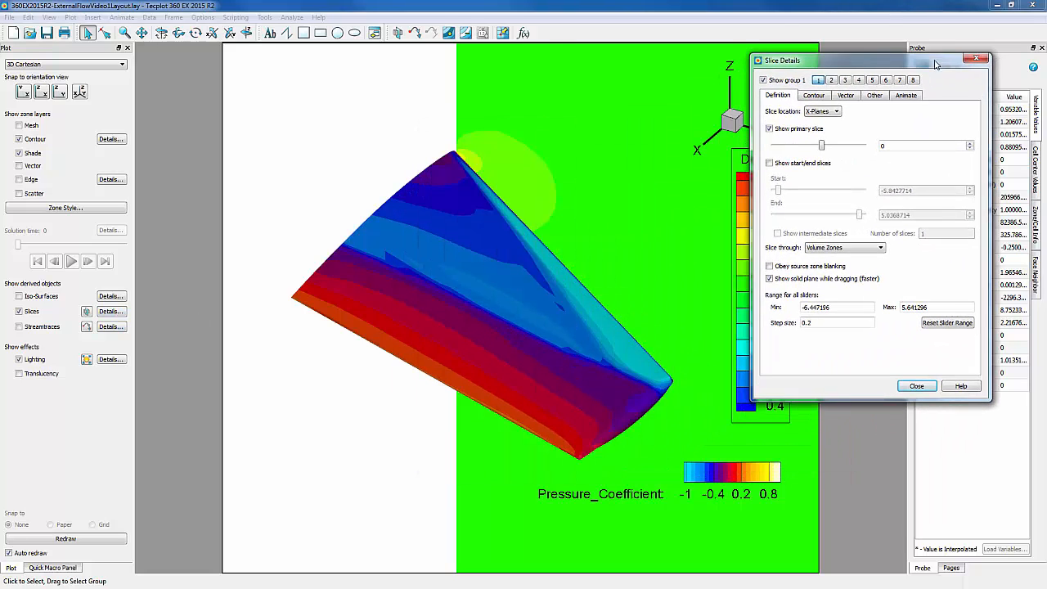
click(835, 110)
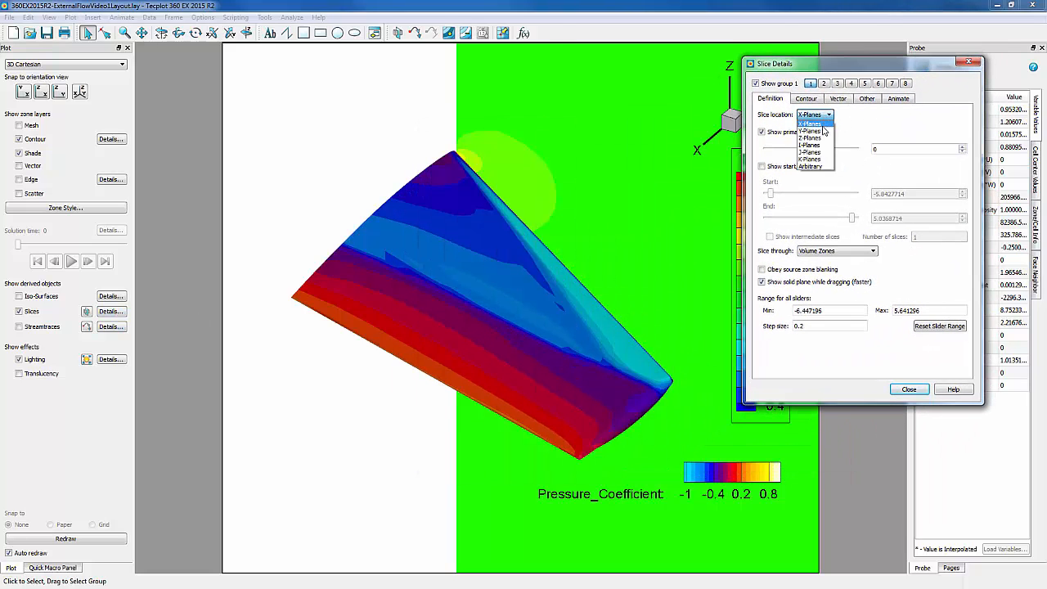
click(810, 131)
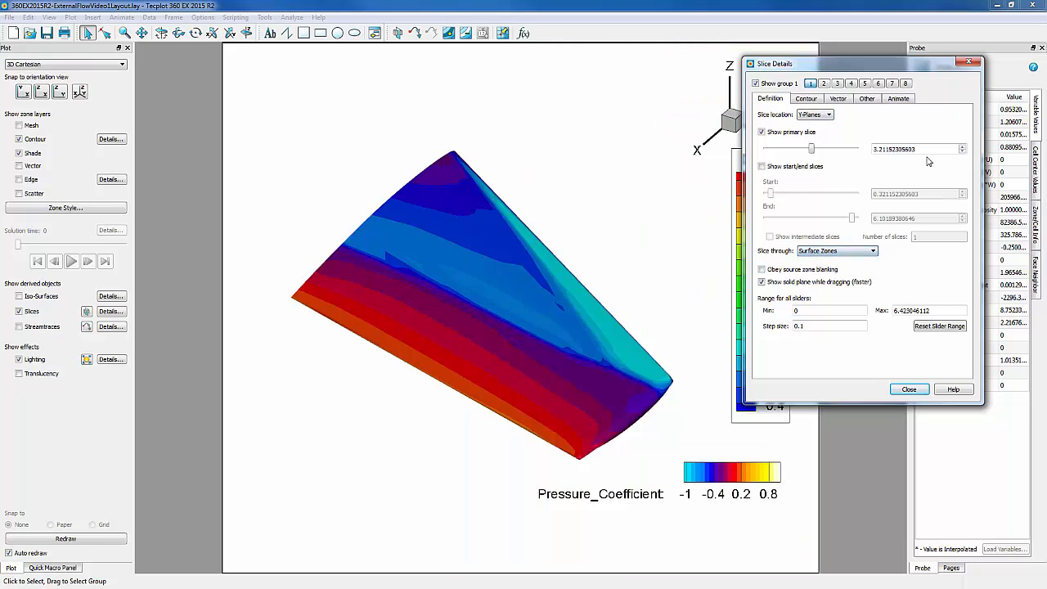
triple_click(912, 149)
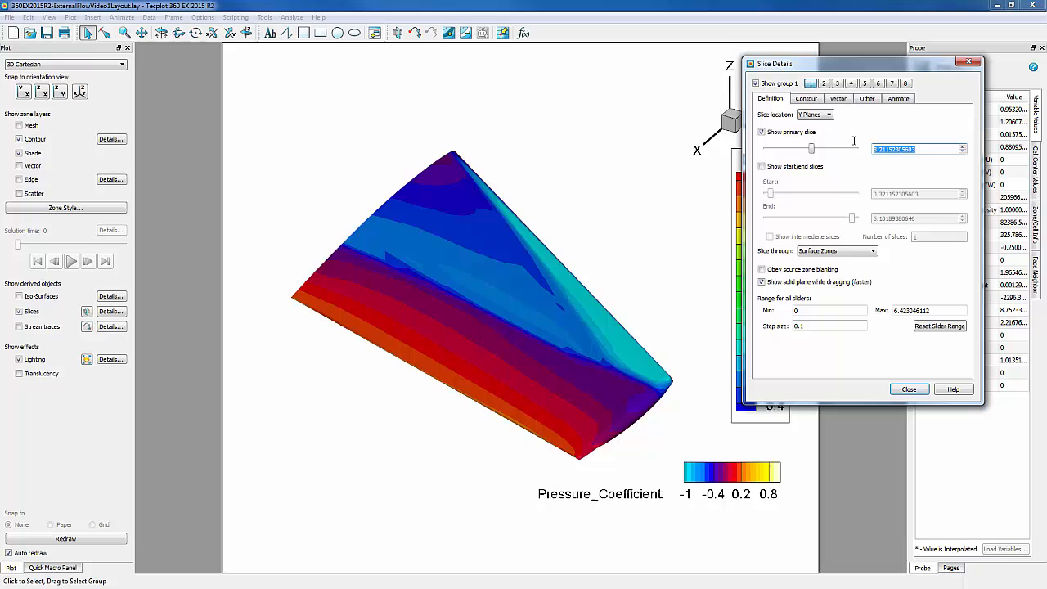
text(0.65)
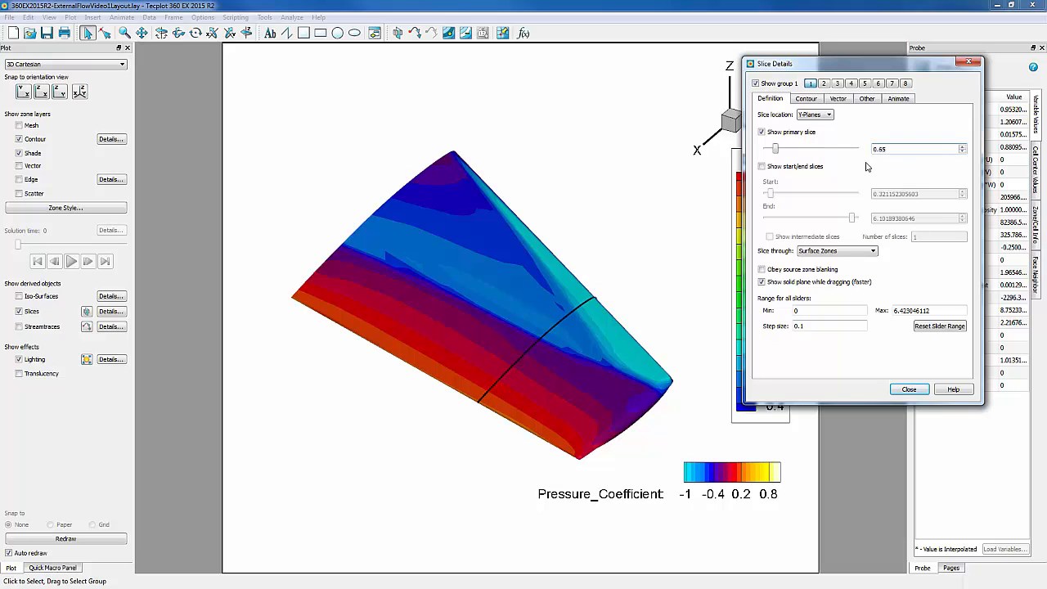
click(909, 388)
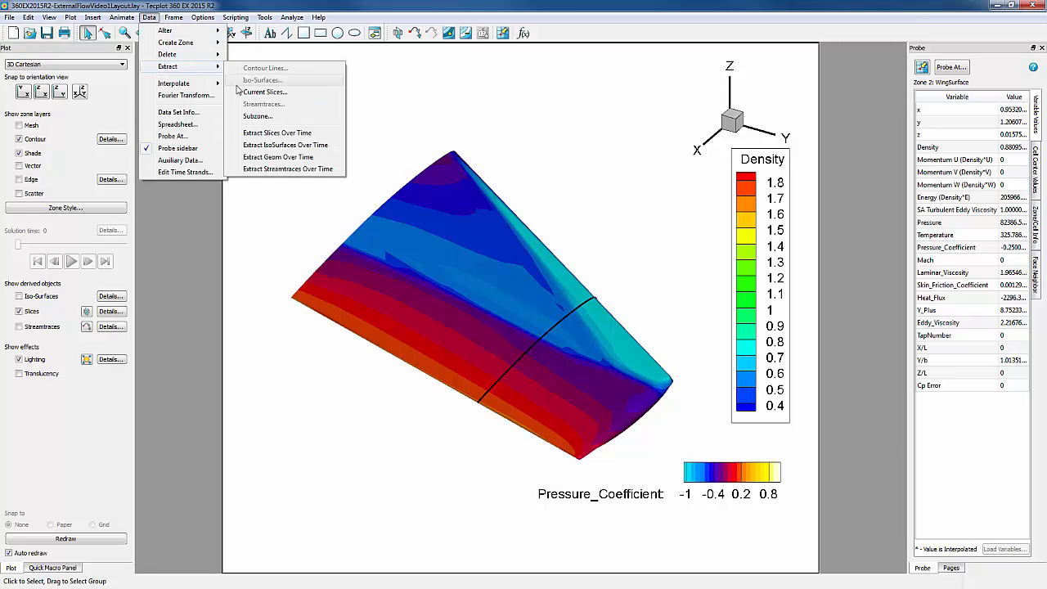
Extract the current Y=0.65 slice into a new data zone.
click(265, 92)
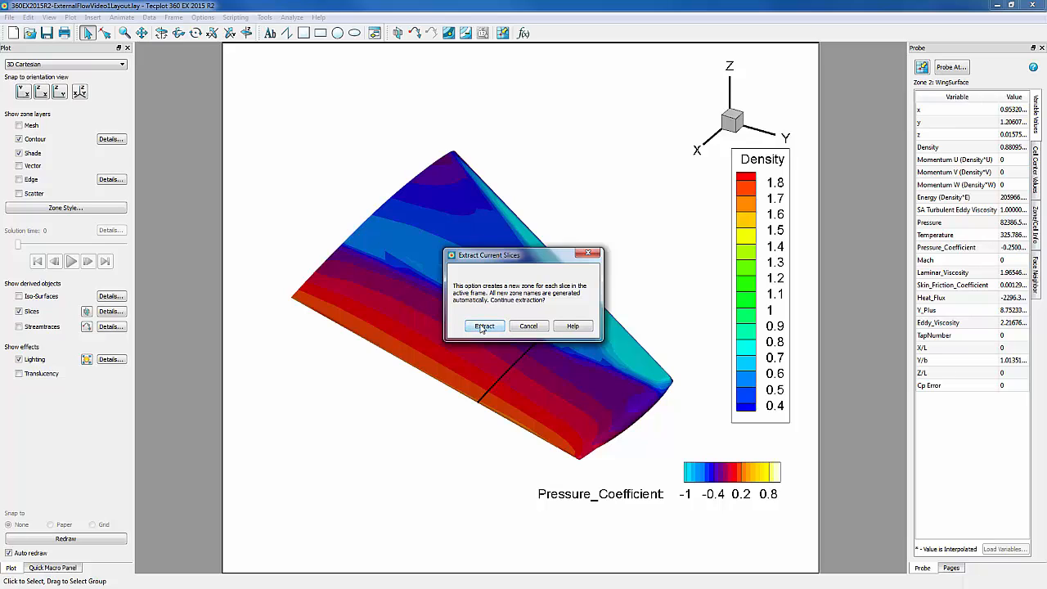
click(484, 326)
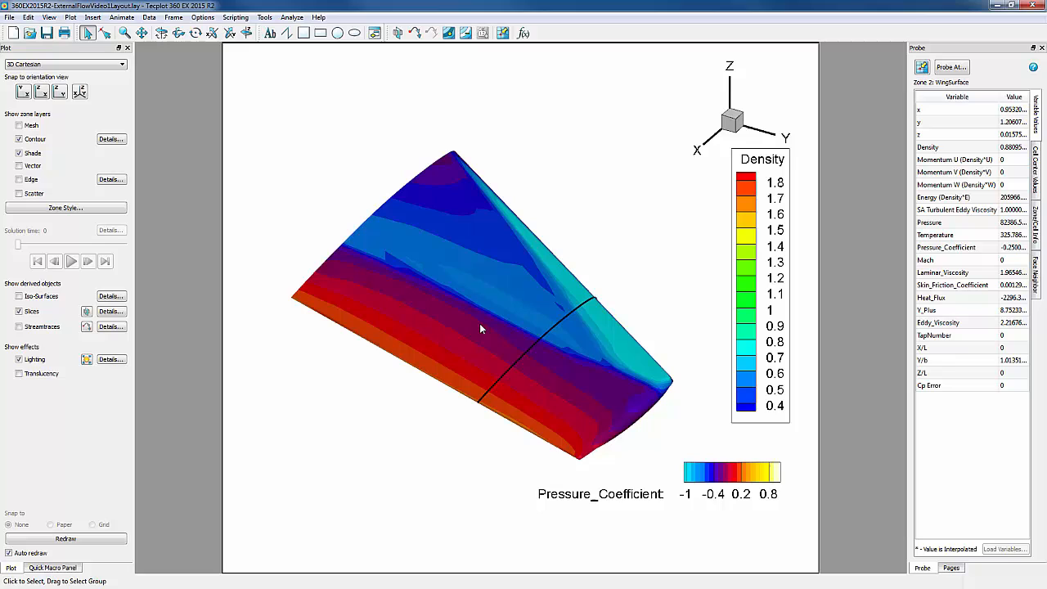
mouse_move(173, 82)
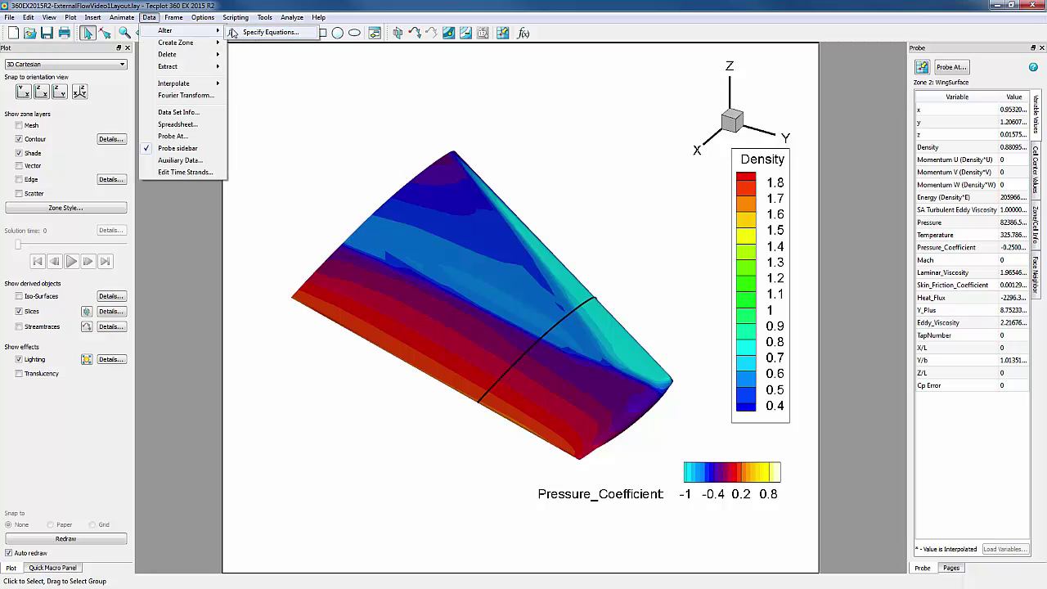
Write the equation {X/L} = ({x}-MINX)/(MAXX-MINX) for zone 10 and open Zone Style.
click(270, 32)
text({X/L} = ({x} - MINX)
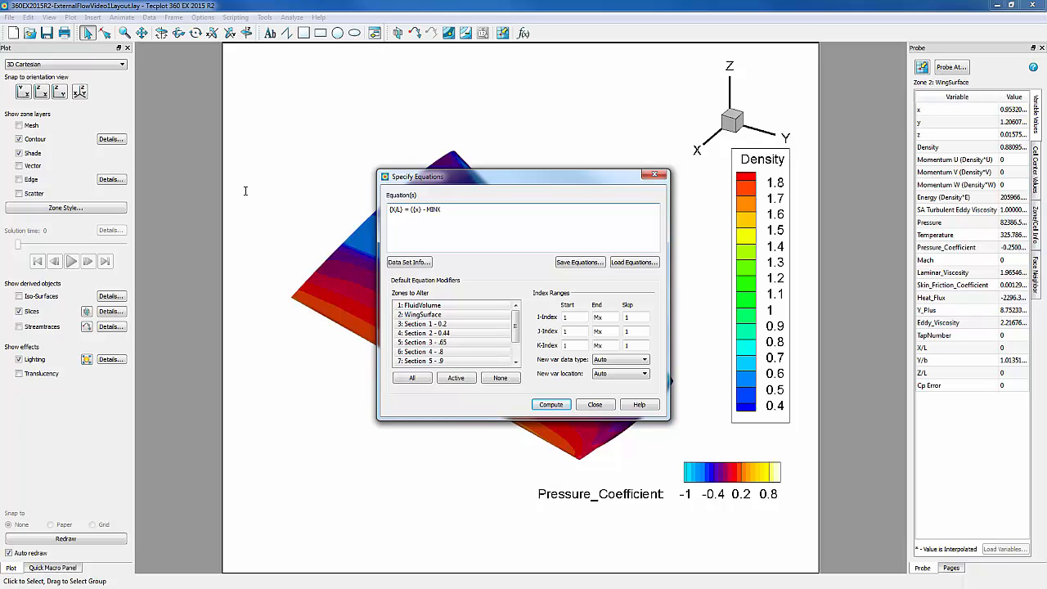
text()/MAX)
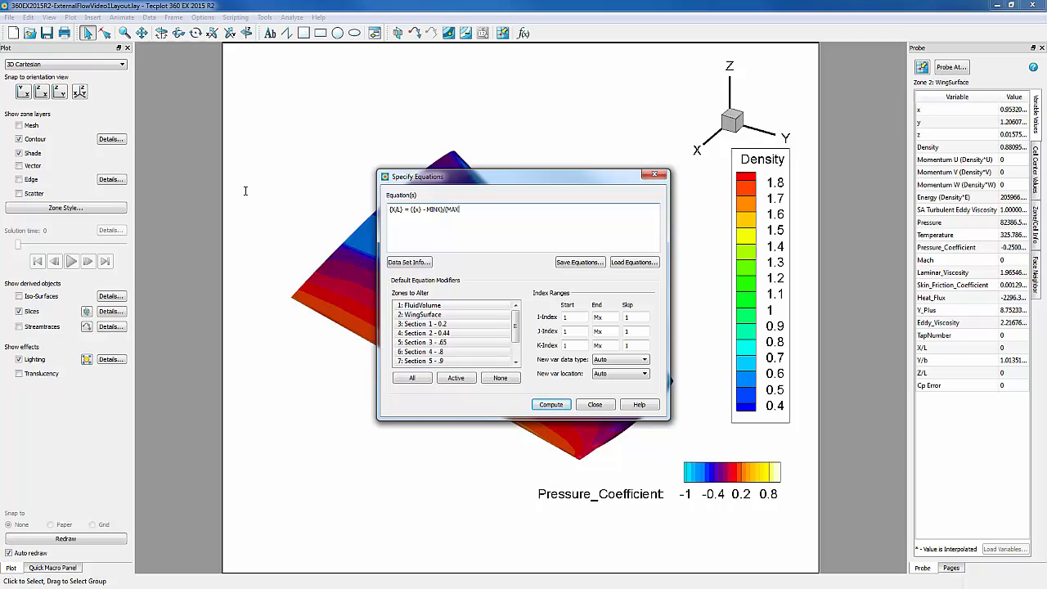
text((MAXX - MINX))
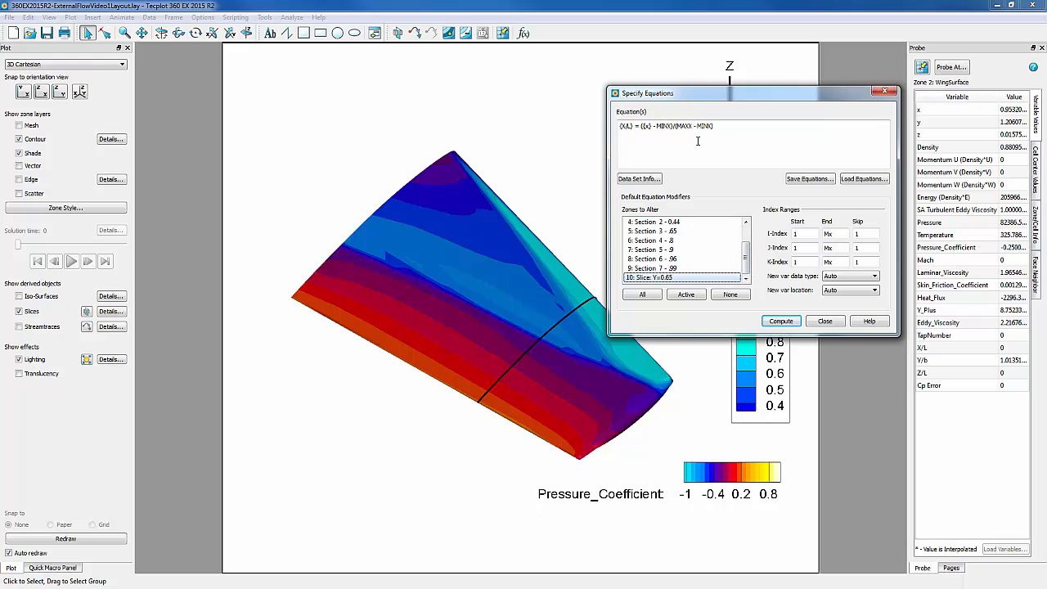
mouse_move(551, 136)
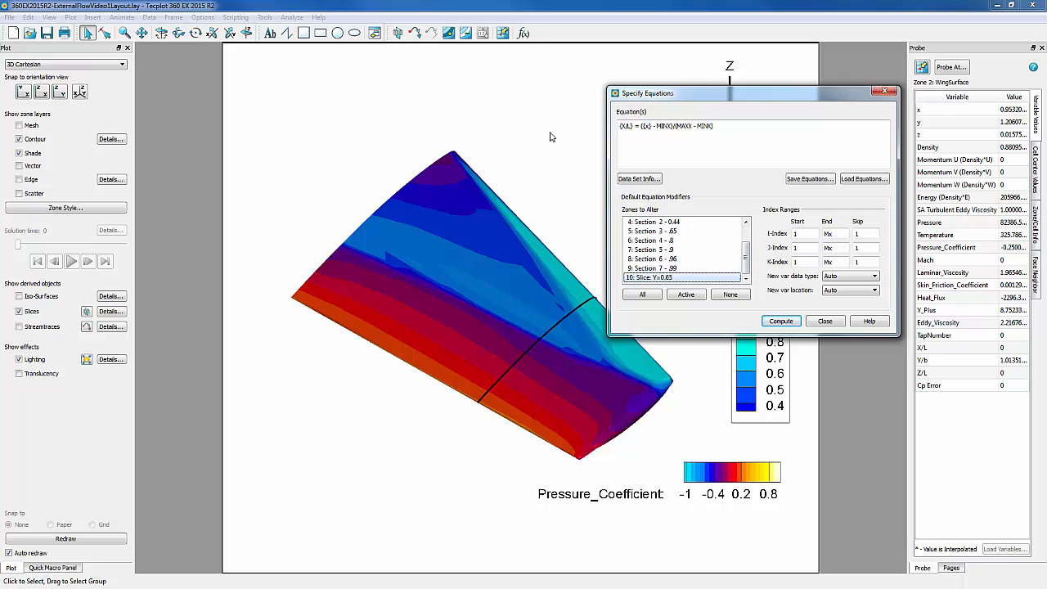
mouse_move(643, 216)
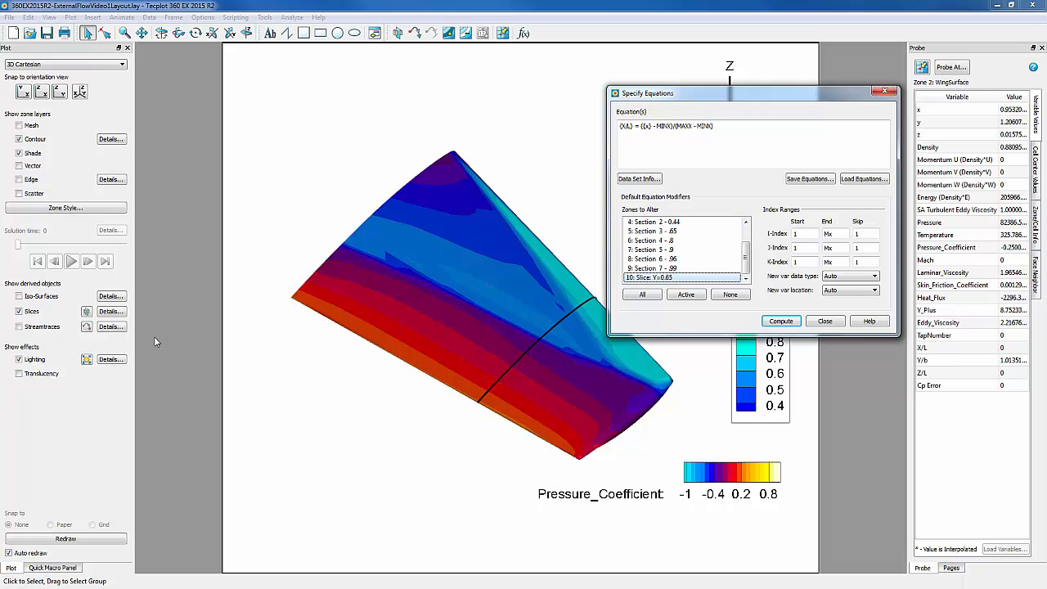
click(65, 207)
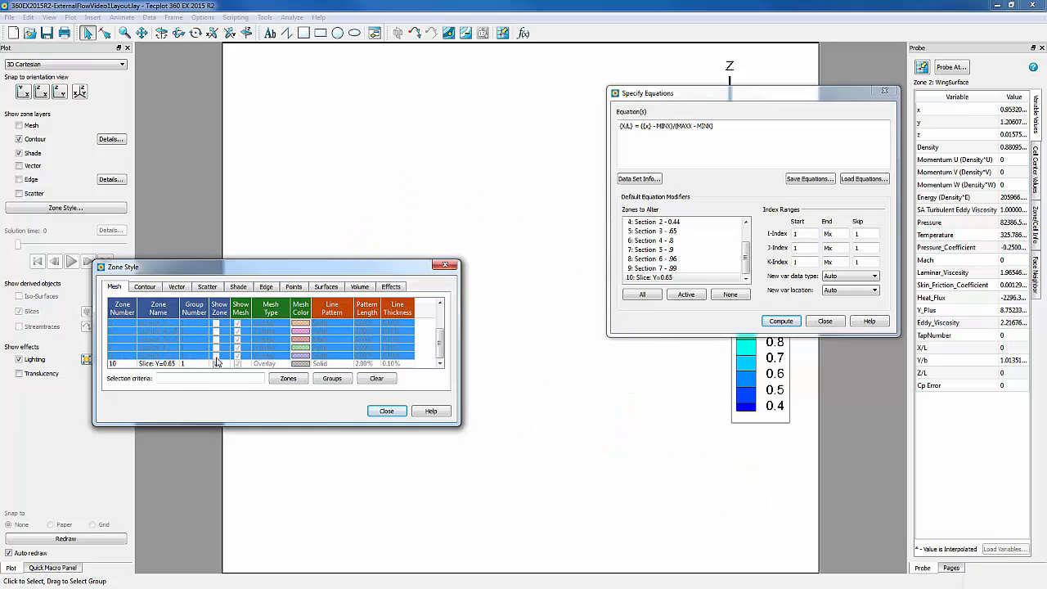
Compute X/L with only zone 10 shown, then re-show the other zones.
click(217, 362)
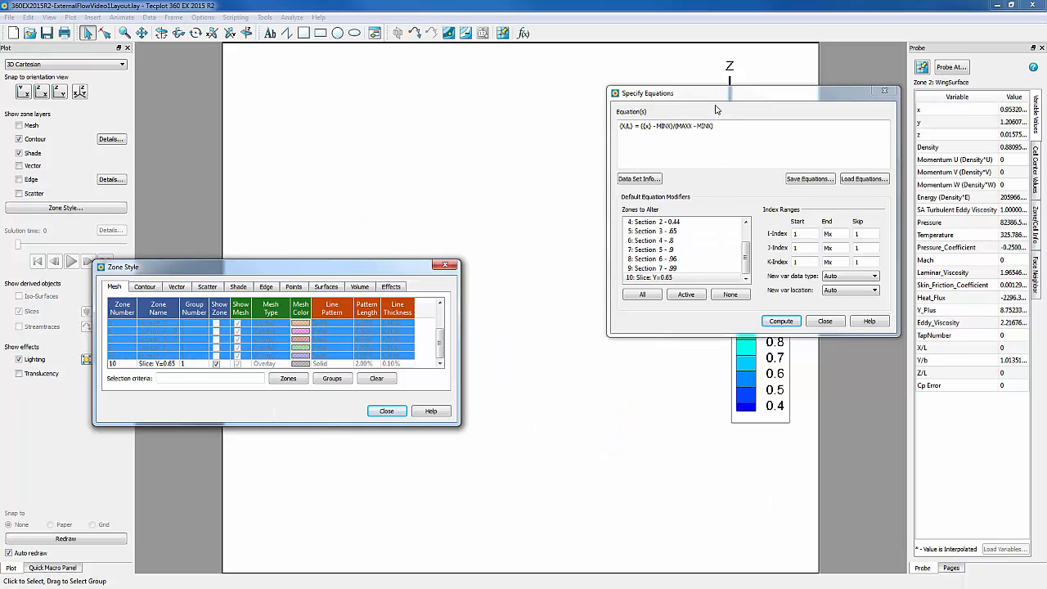
click(780, 321)
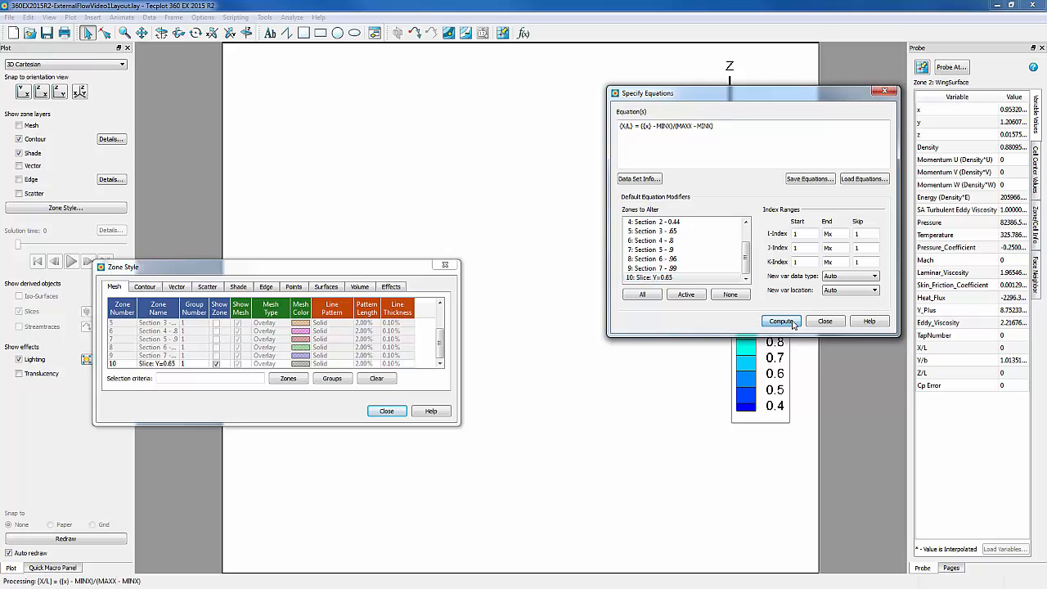
click(780, 321)
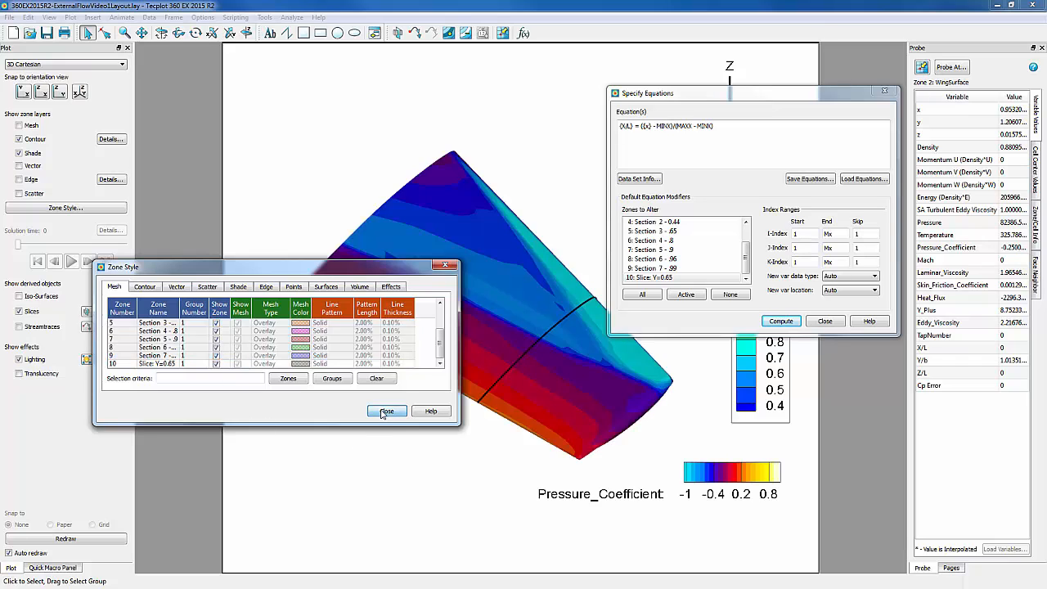
click(386, 411)
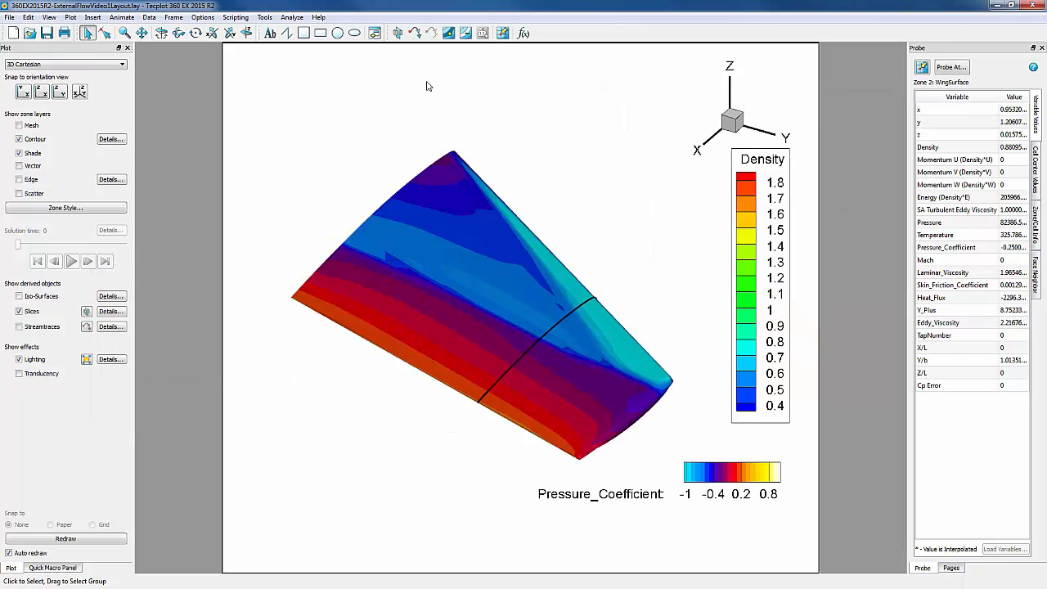
click(374, 33)
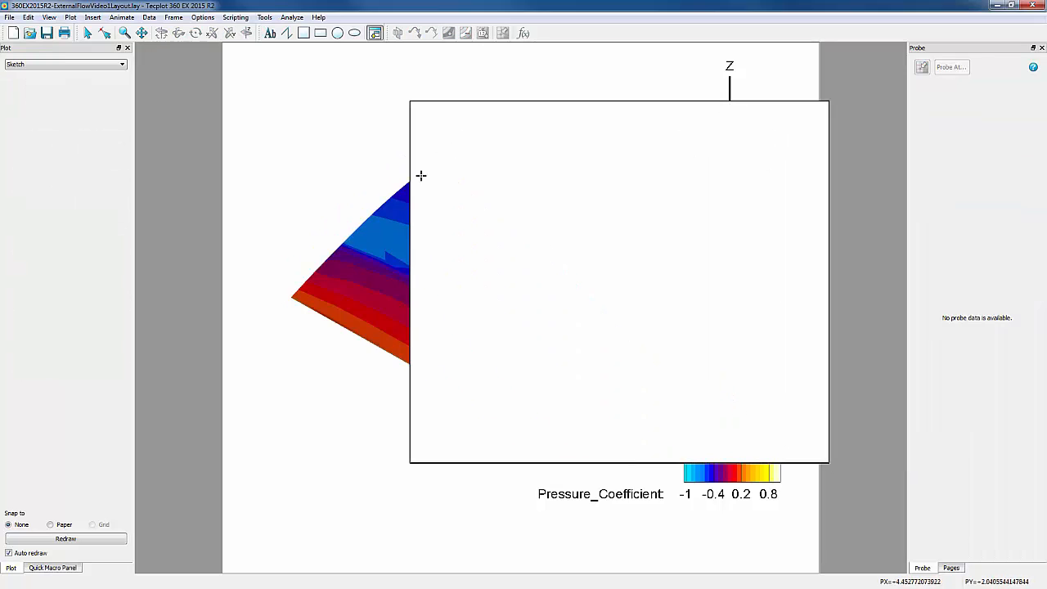
Tile the two frames top/bottom, wing plot above the empty frame.
click(173, 16)
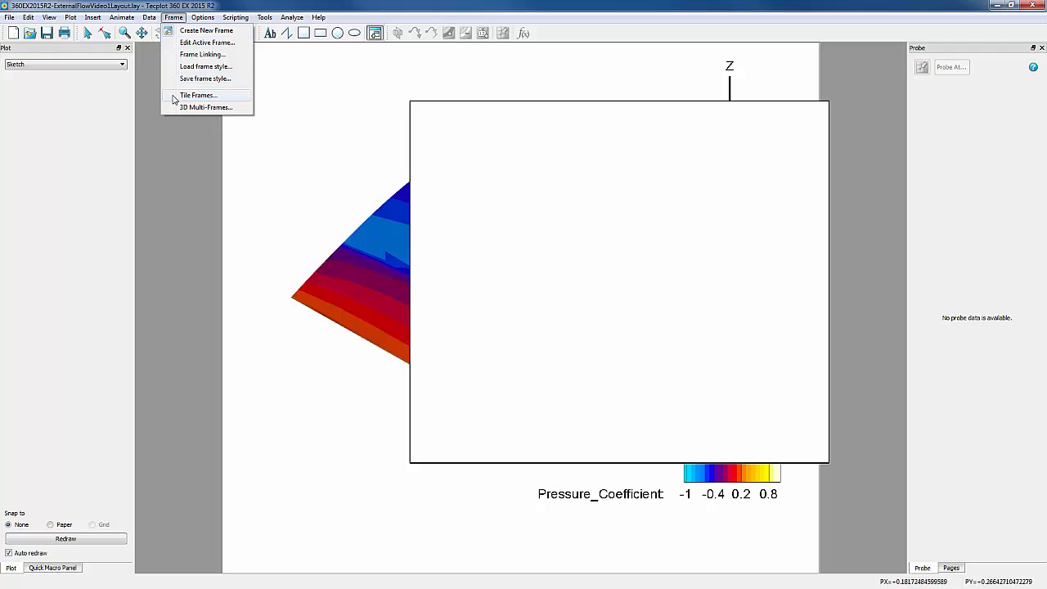
click(197, 95)
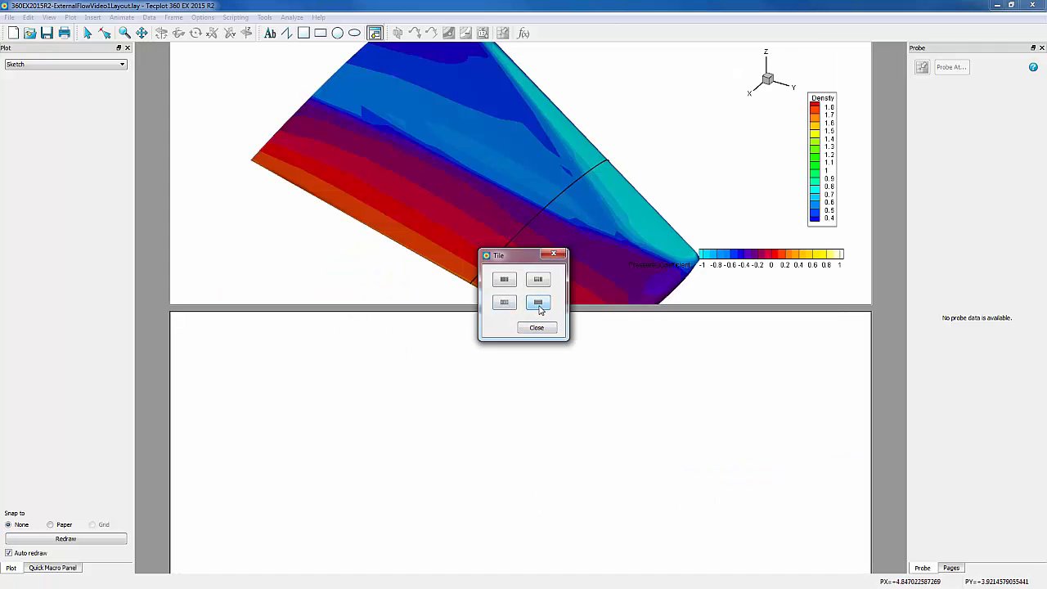
click(537, 327)
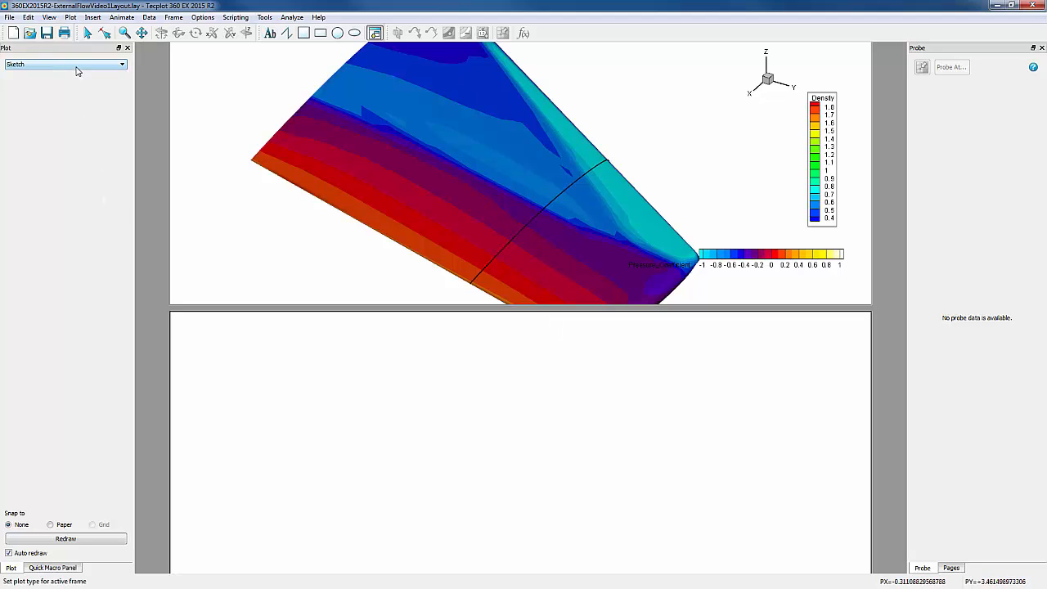
Map Pressure_Coefficient against X/L for zone 10 Slice: Y=0.65 as an XY line.
click(65, 64)
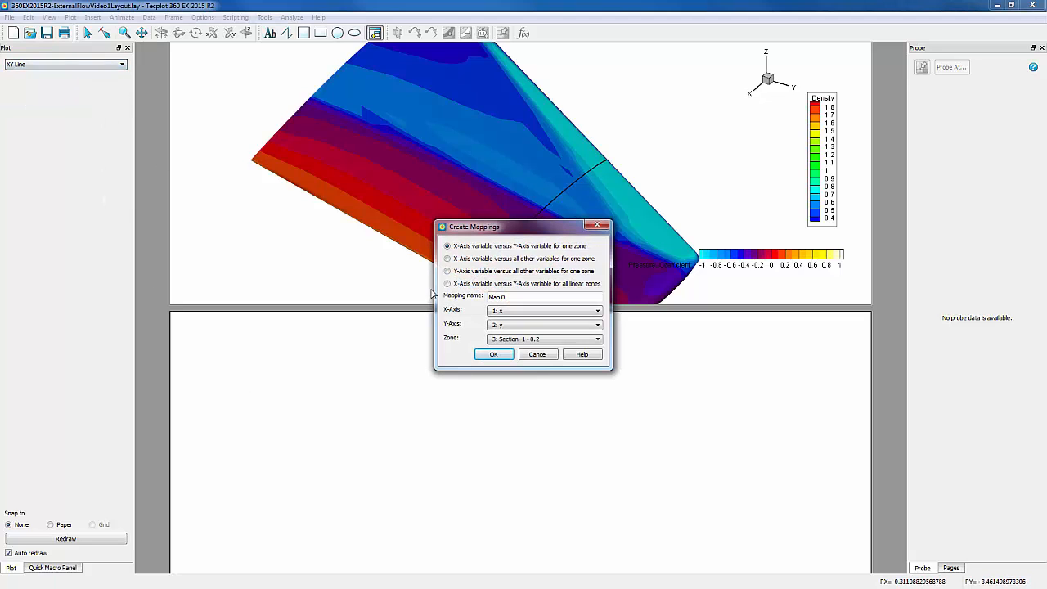
click(596, 310)
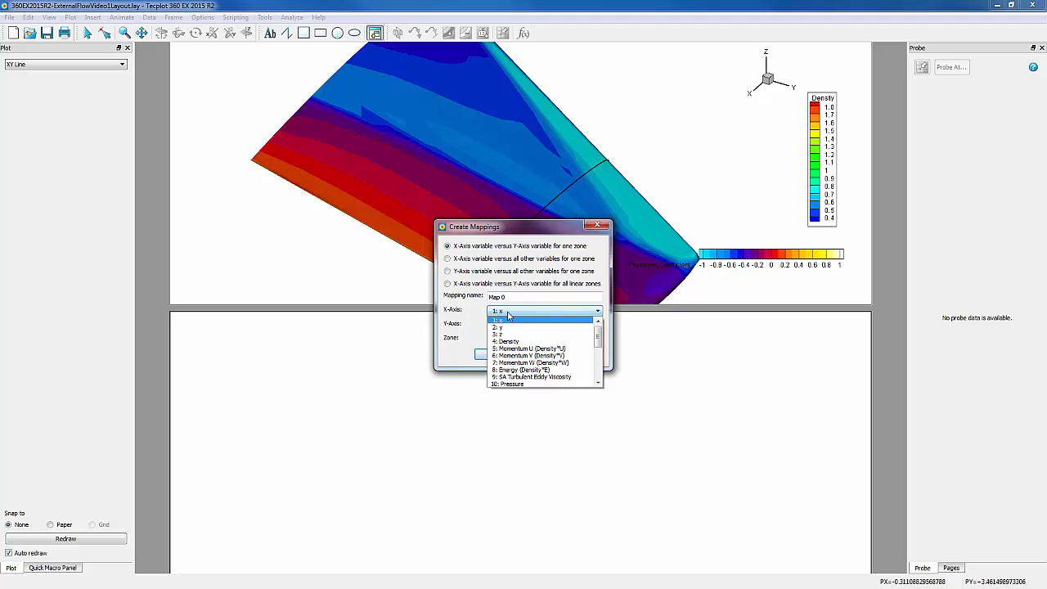
scroll(down, 3)
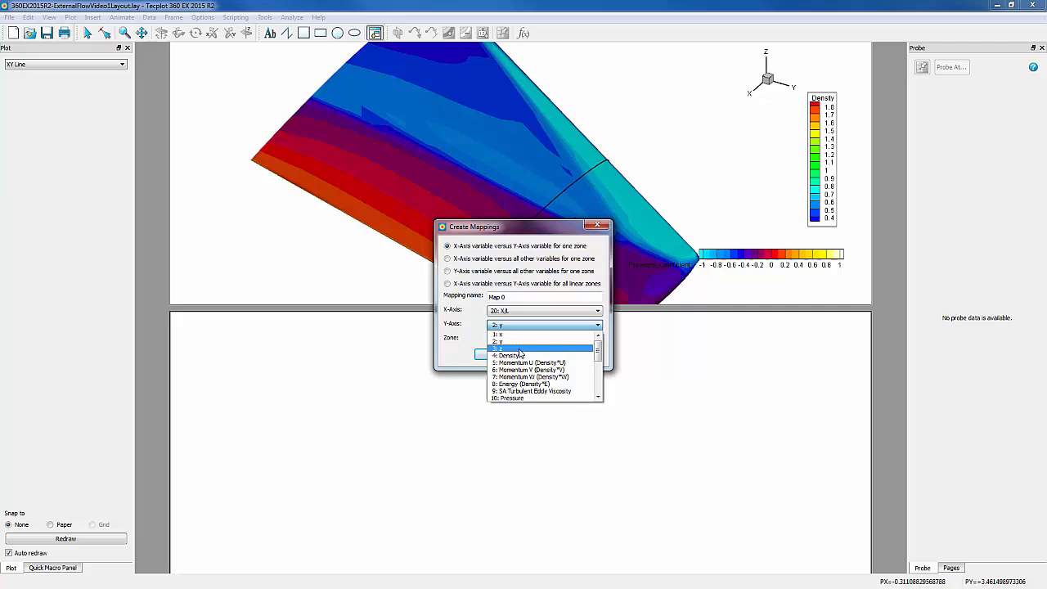
scroll(down, 3)
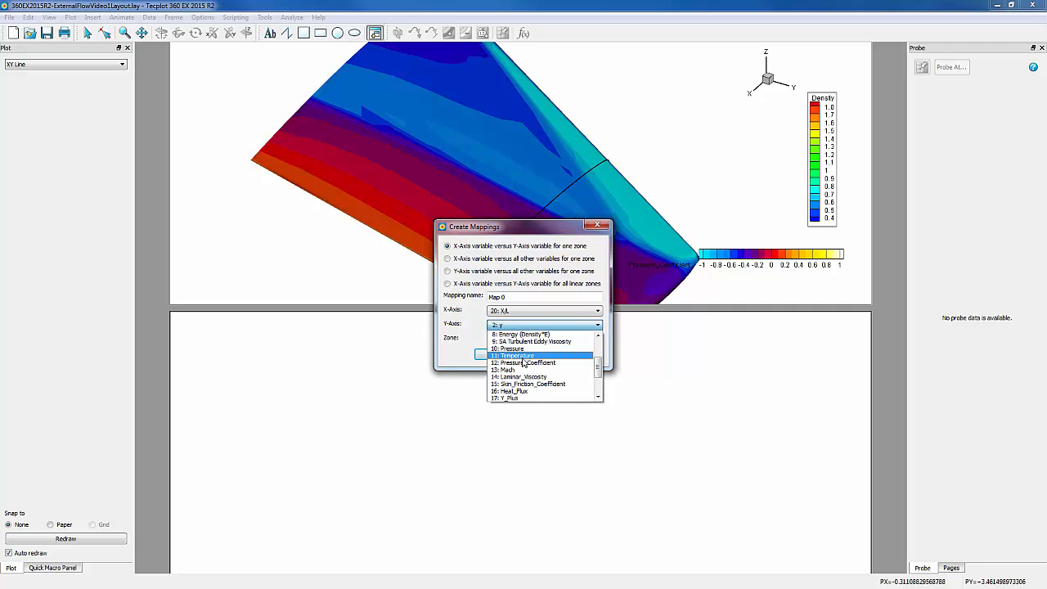
click(530, 356)
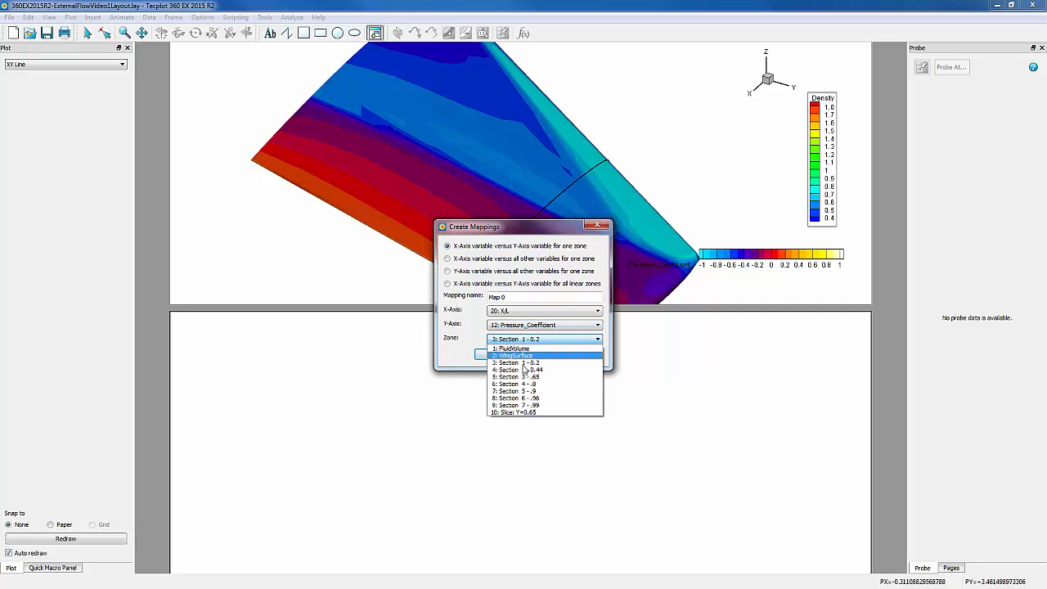
click(514, 413)
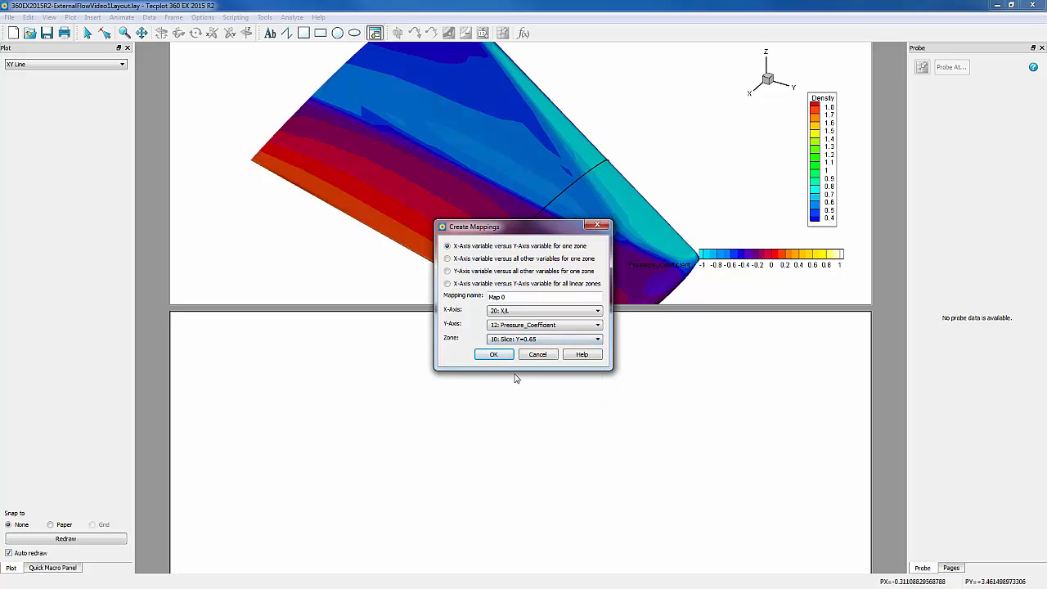
click(494, 354)
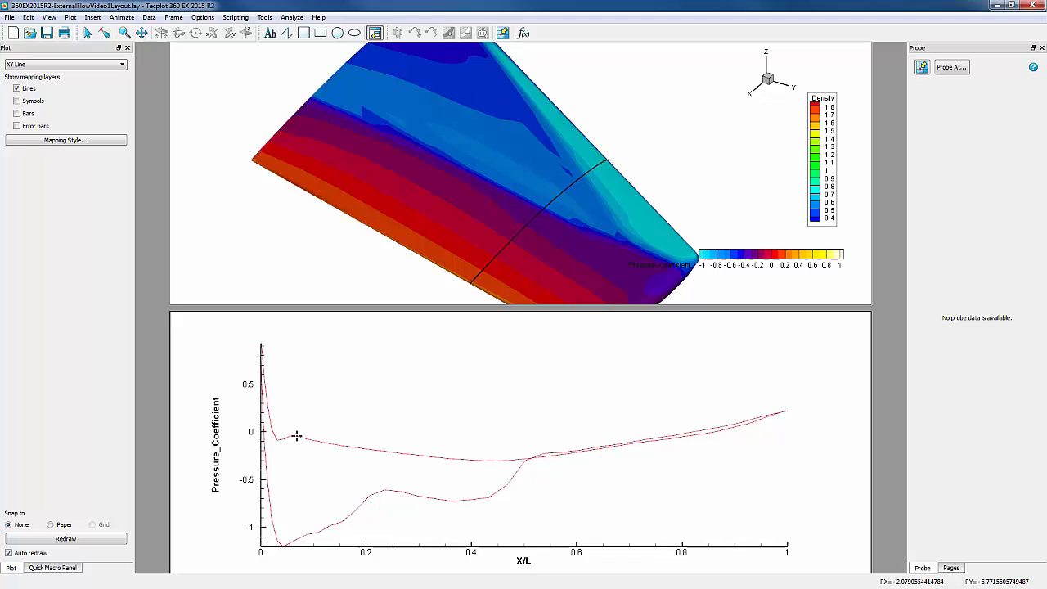
Reverse the Y1 Pressure_Coefficient axis direction so negative Cp values run upward.
click(71, 16)
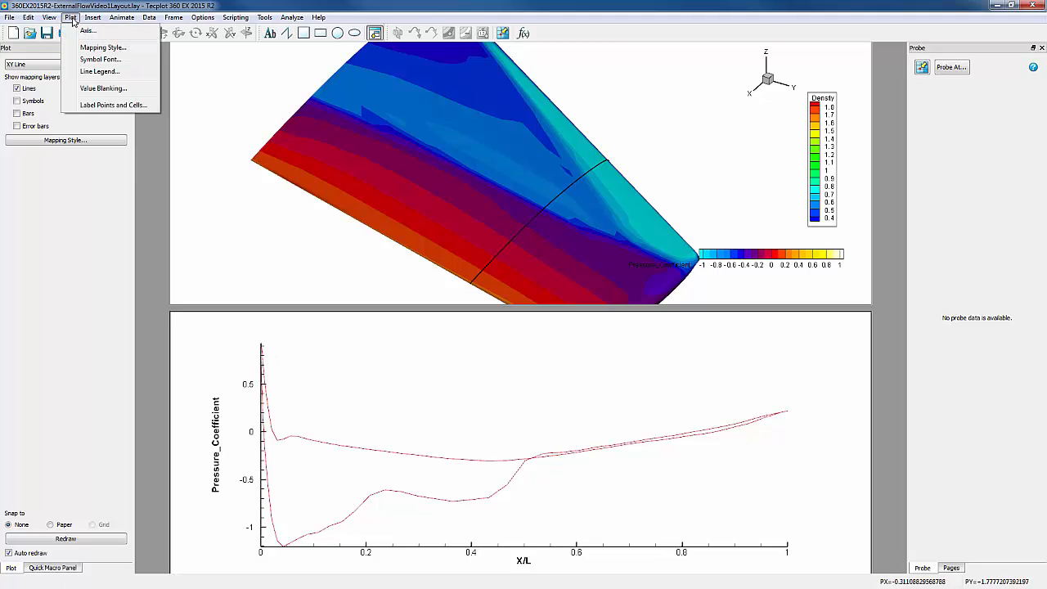
click(87, 30)
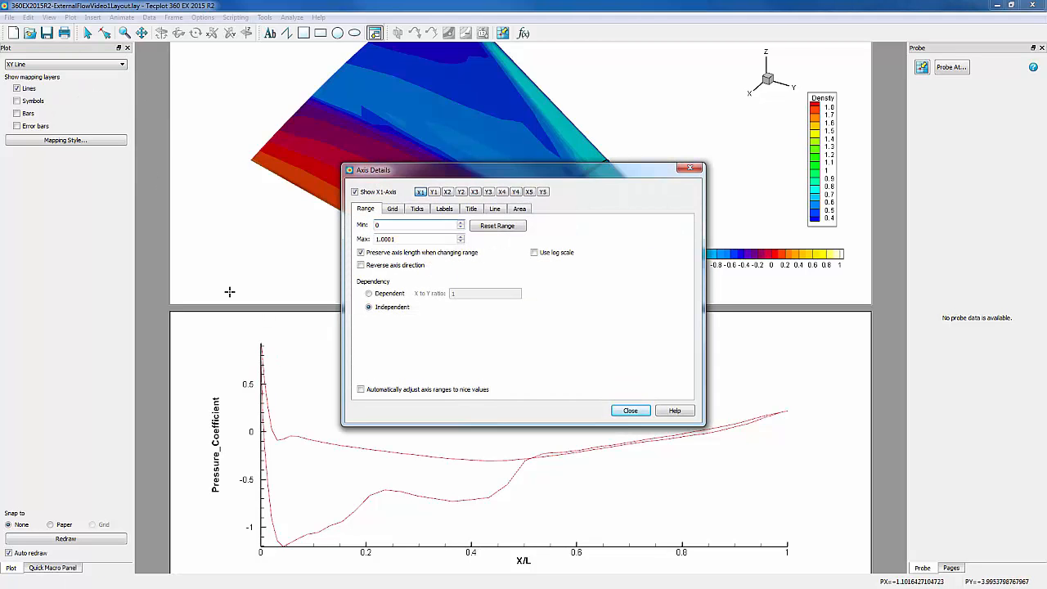
click(434, 191)
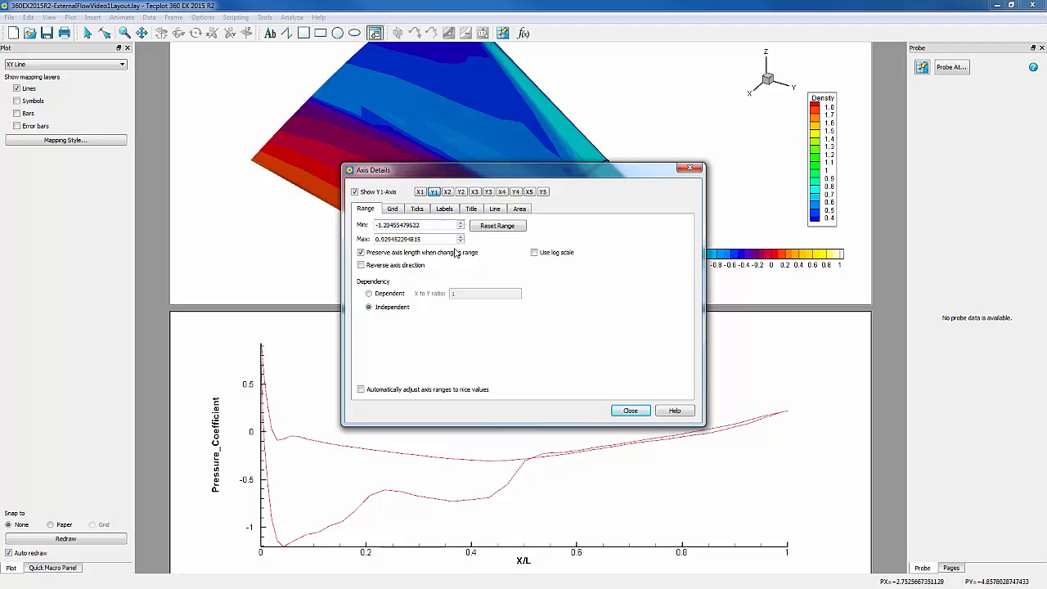
click(361, 266)
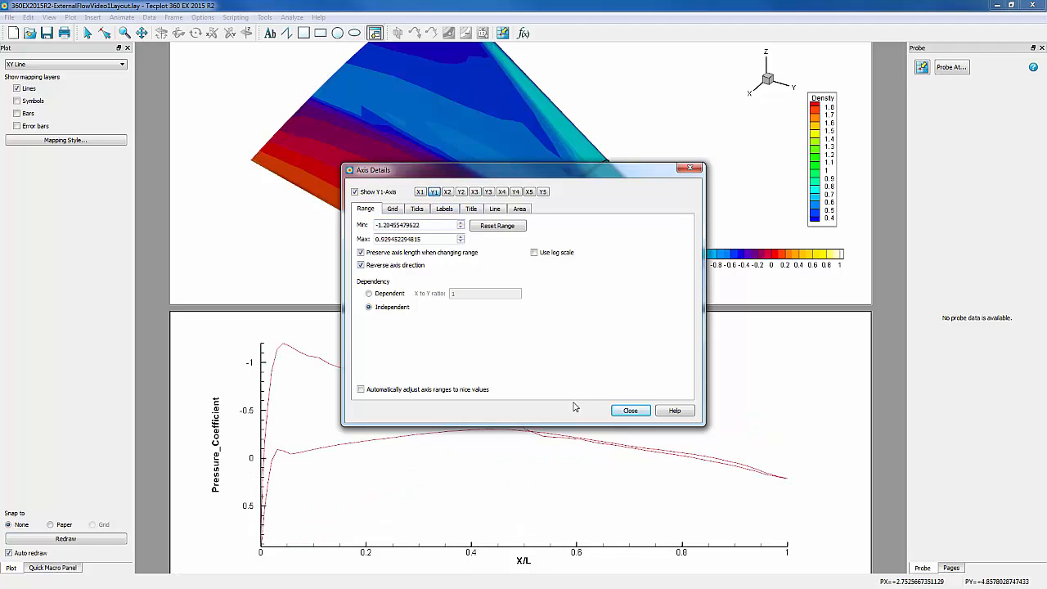
click(630, 410)
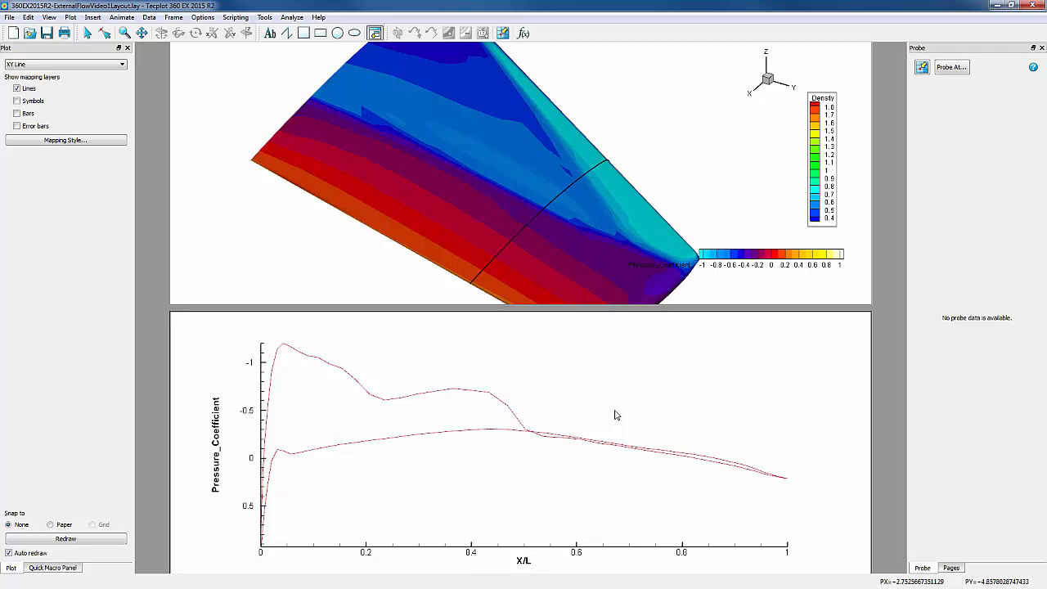
Copy the CFD Simulation map to the Section 3 zone, show it, and name it 'Experimental'.
click(66, 140)
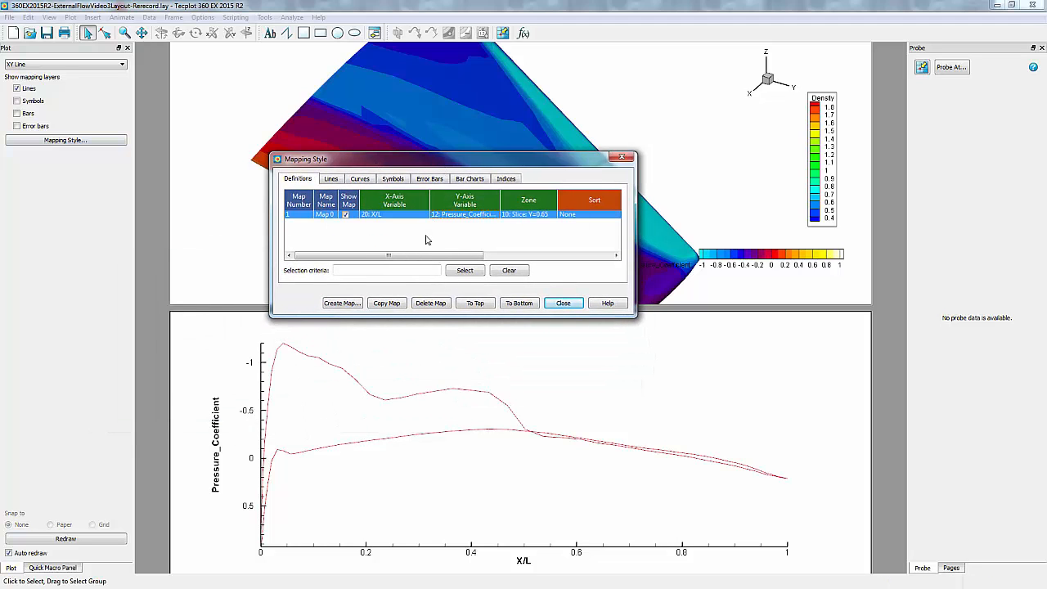
click(387, 303)
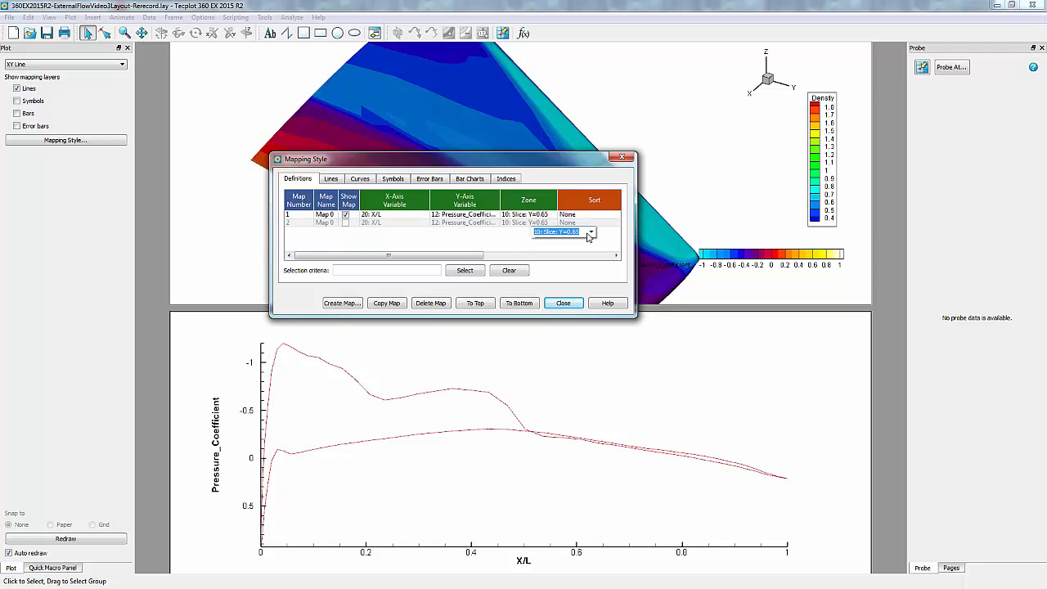
click(590, 231)
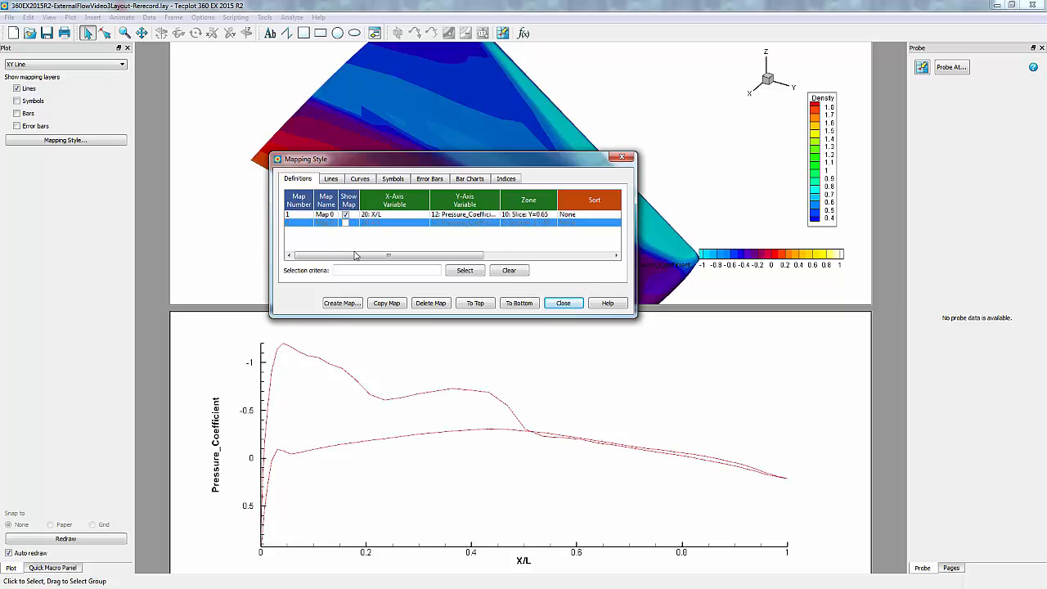
click(386, 303)
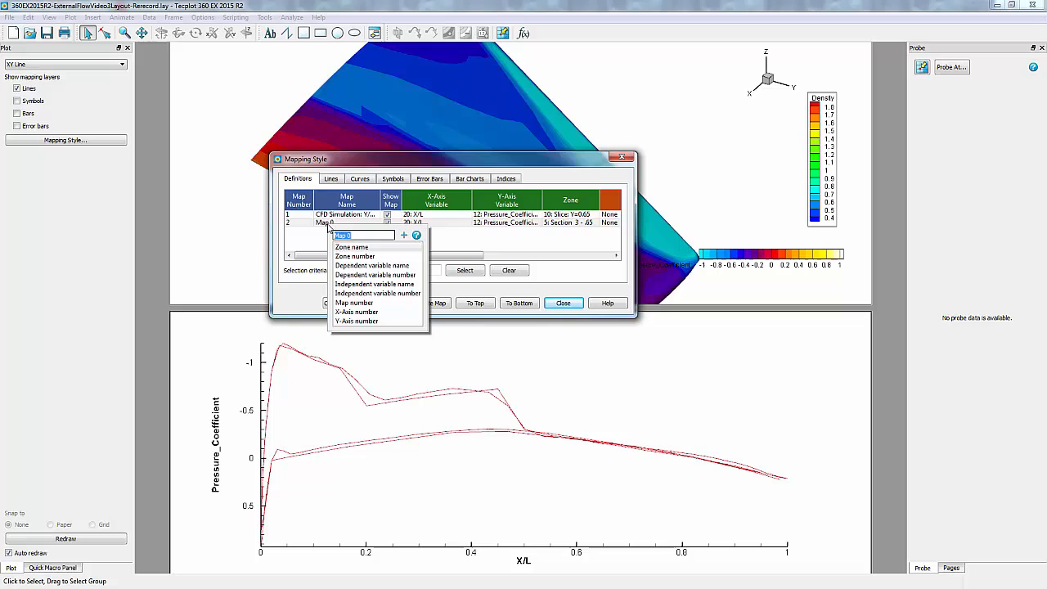
text(Experimental: Y/b =...)
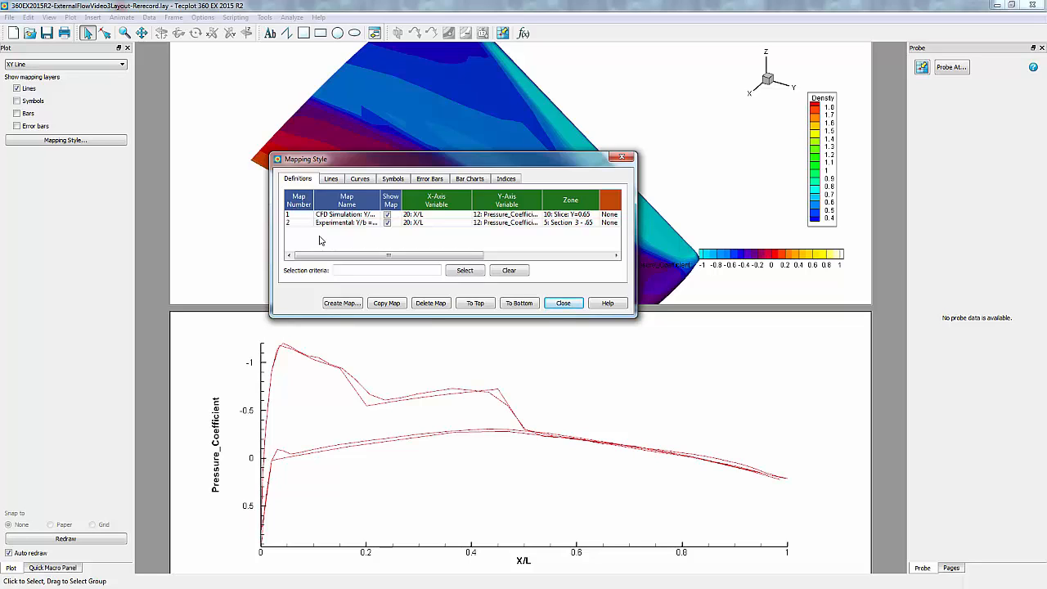
Hide the Experimental map's line and set the CFD Simulation line thickness to 0.40.
click(331, 179)
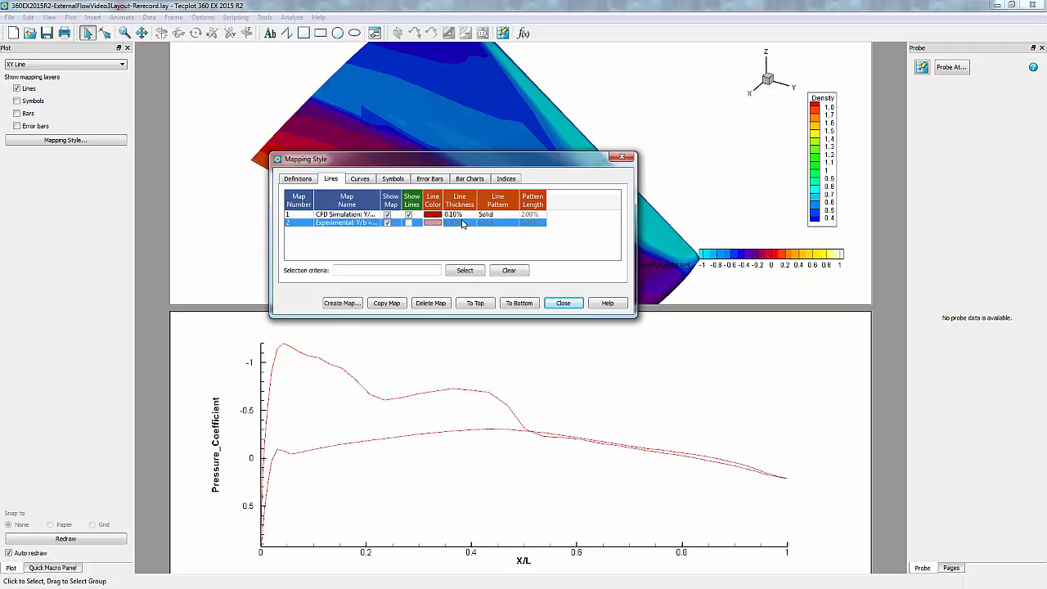
click(460, 215)
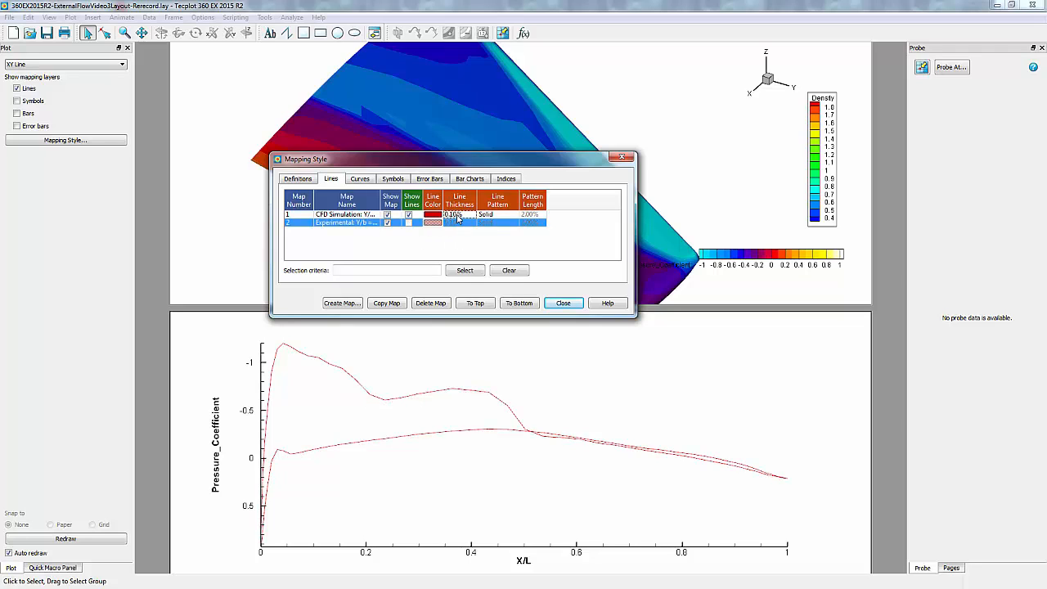
click(460, 214)
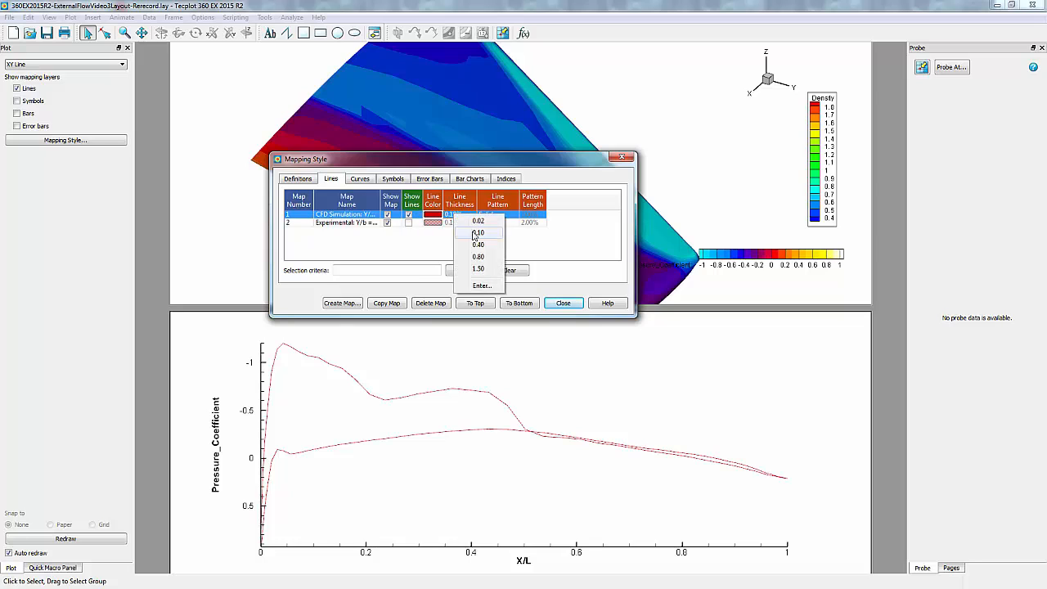
click(478, 244)
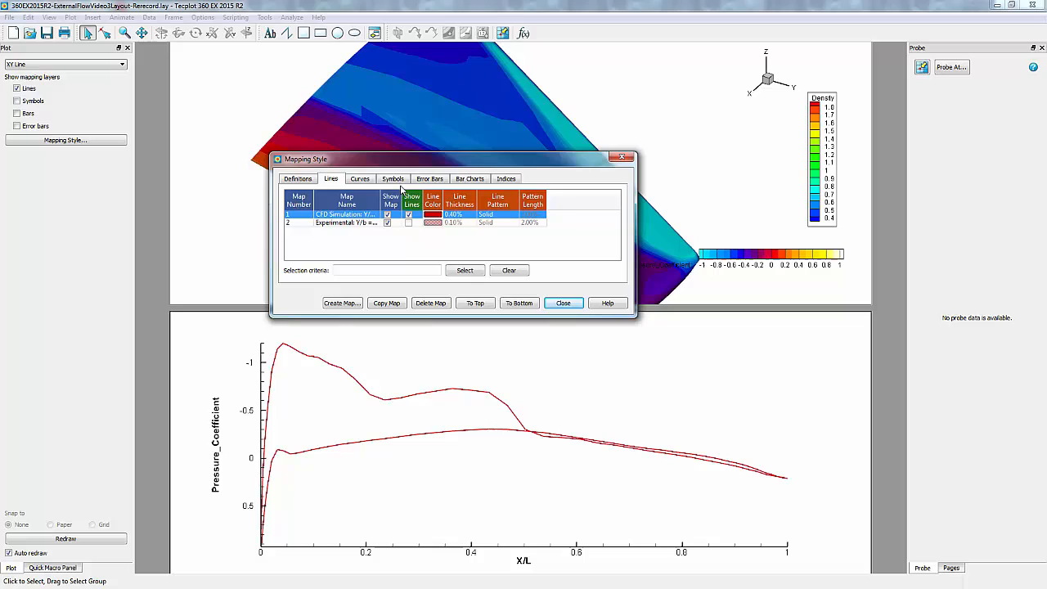
Turn on the Symbols layer and color the Experimental map's square symbols blue.
click(393, 178)
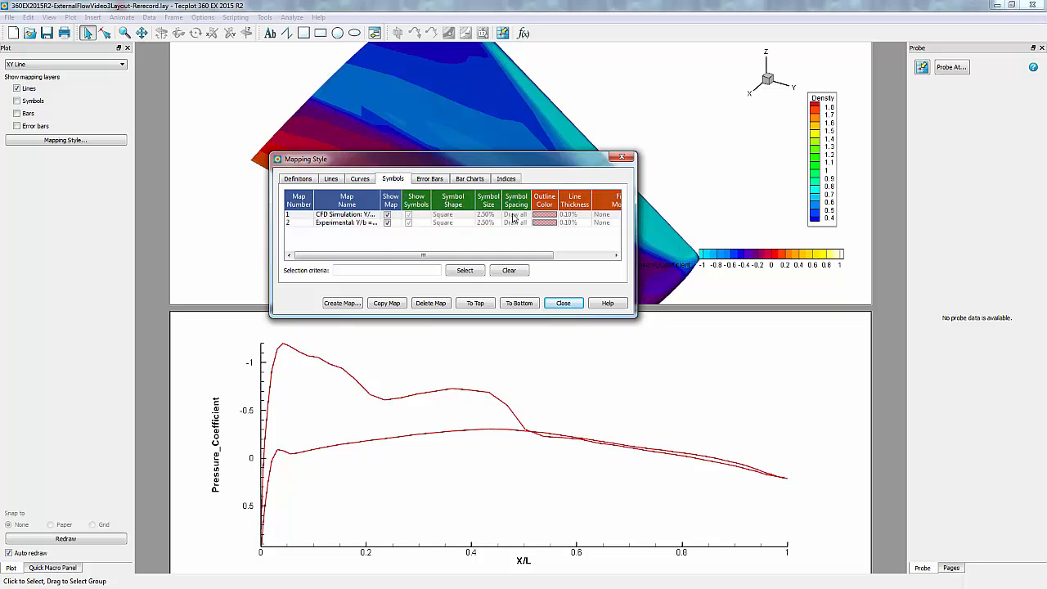
mouse_move(22, 134)
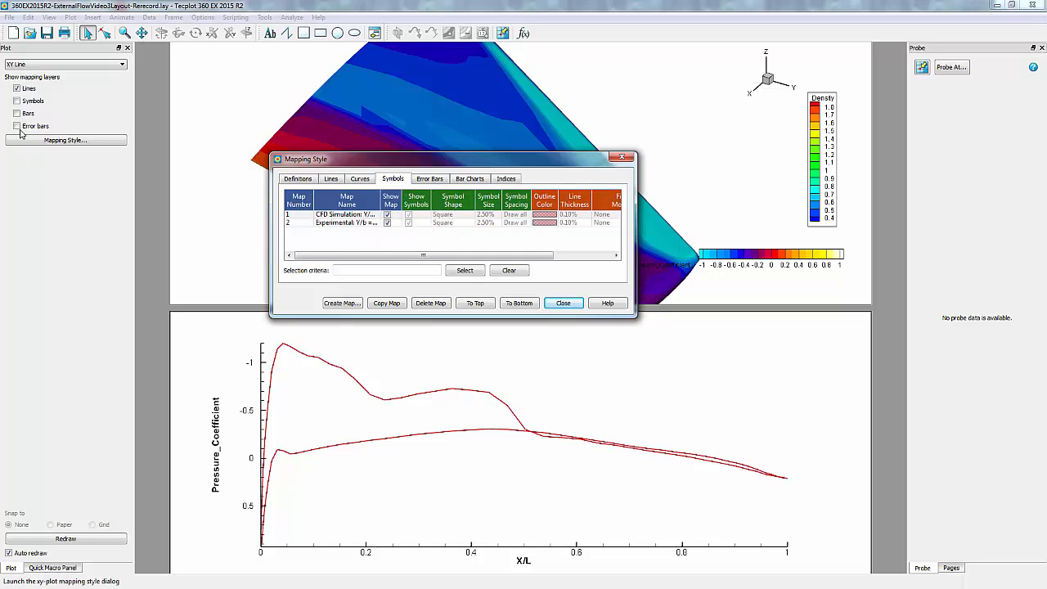
click(17, 101)
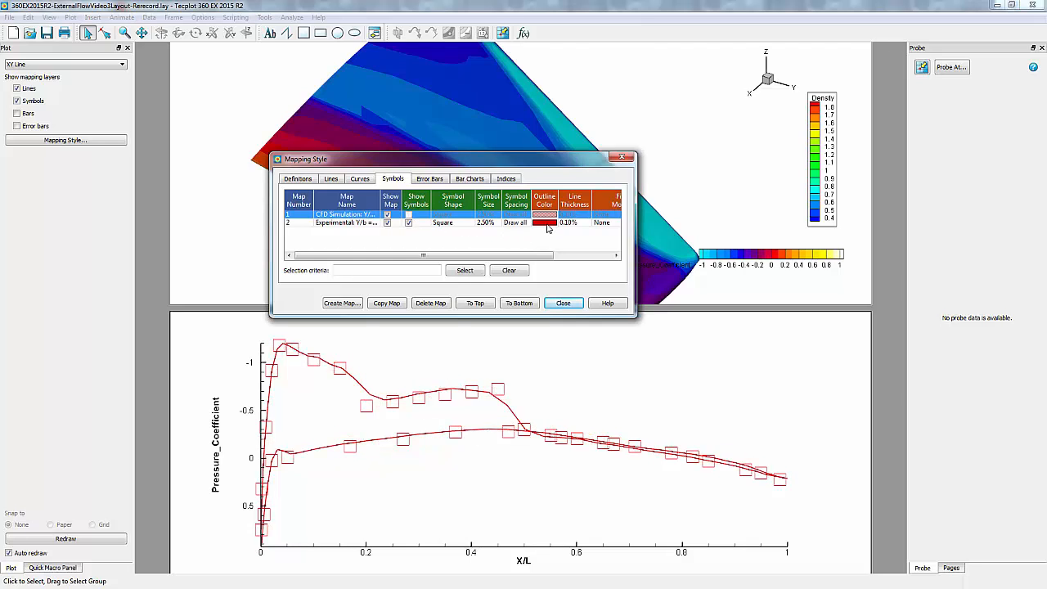
click(545, 223)
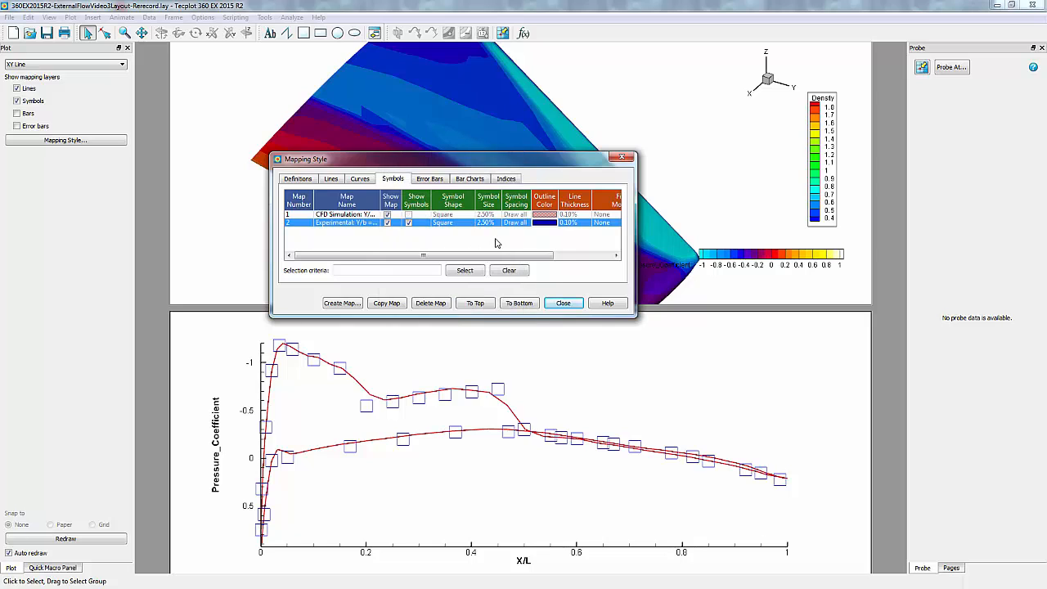
mouse_move(483, 229)
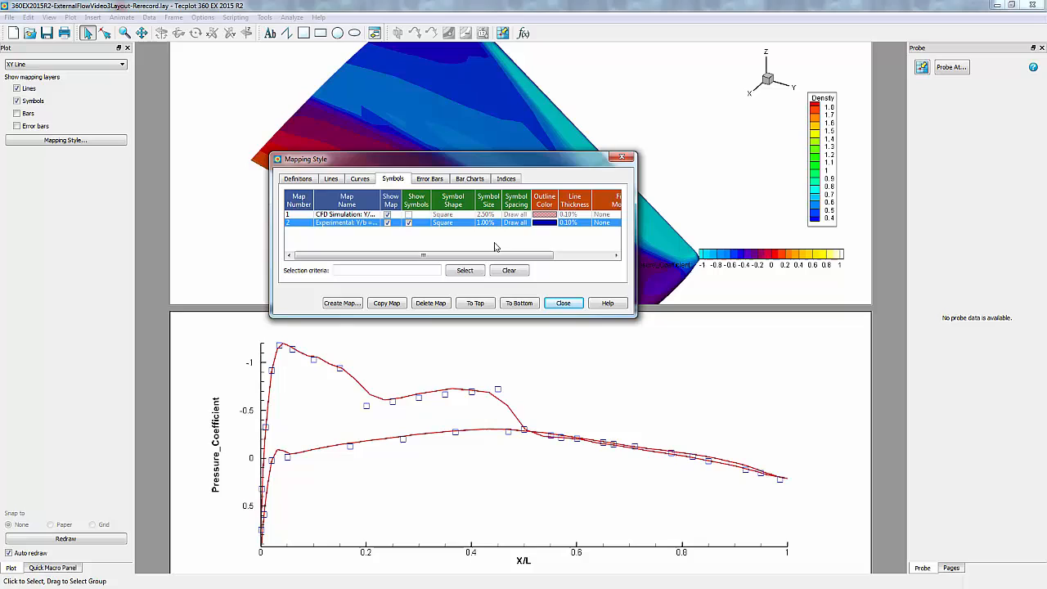
mouse_move(479, 237)
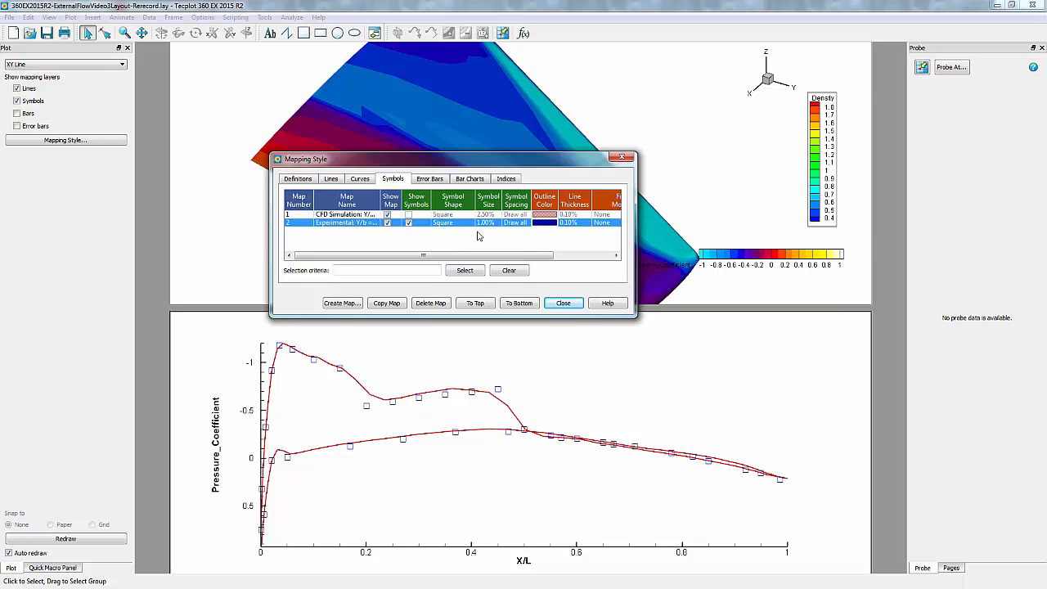
mouse_move(152, 130)
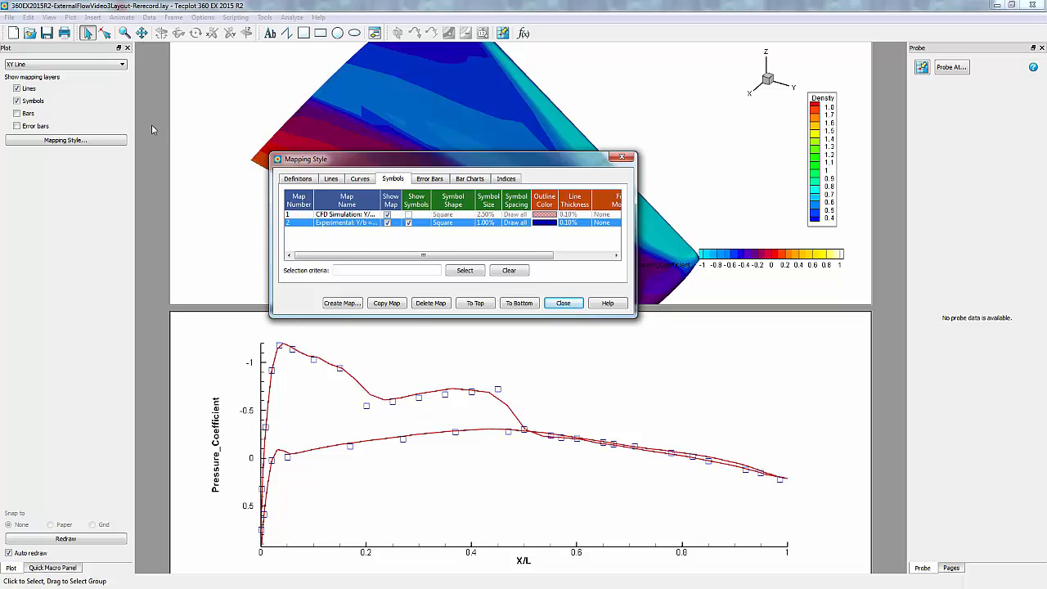
Enable Show Line Legend under Plot > Line Legend to label both maps.
click(70, 17)
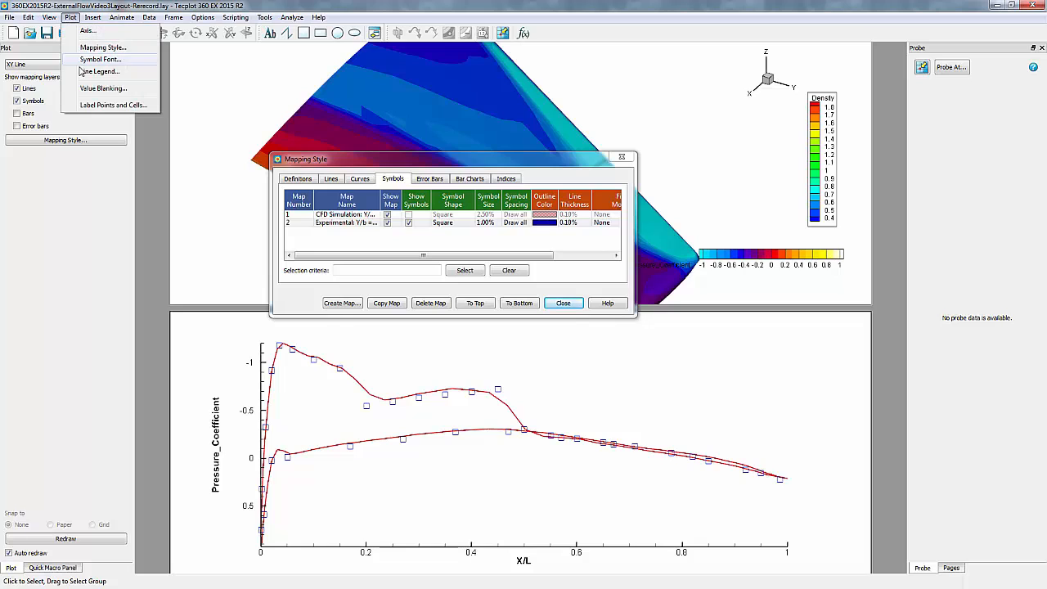
click(99, 71)
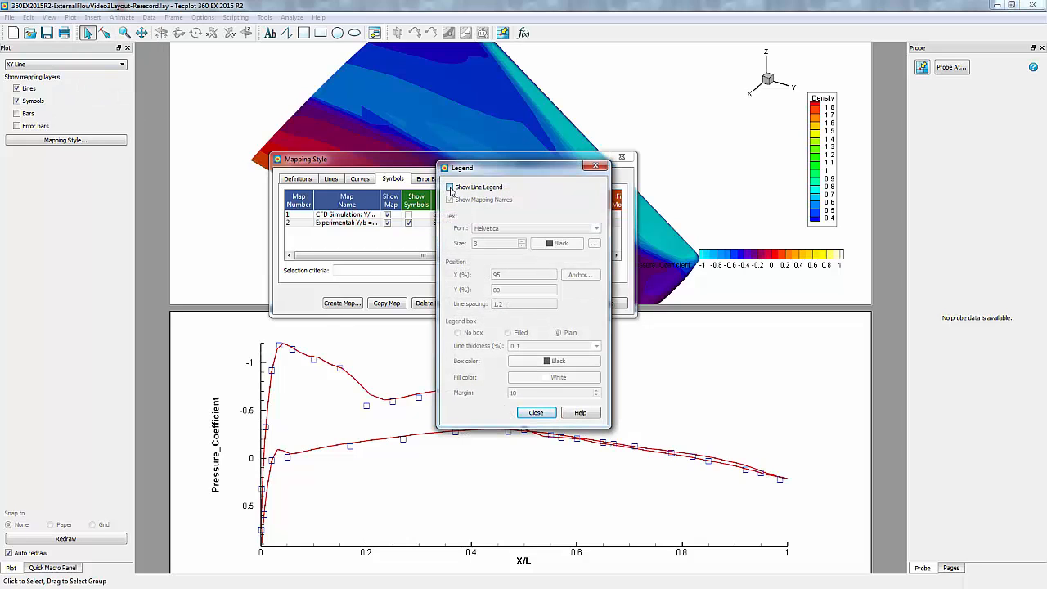
click(449, 186)
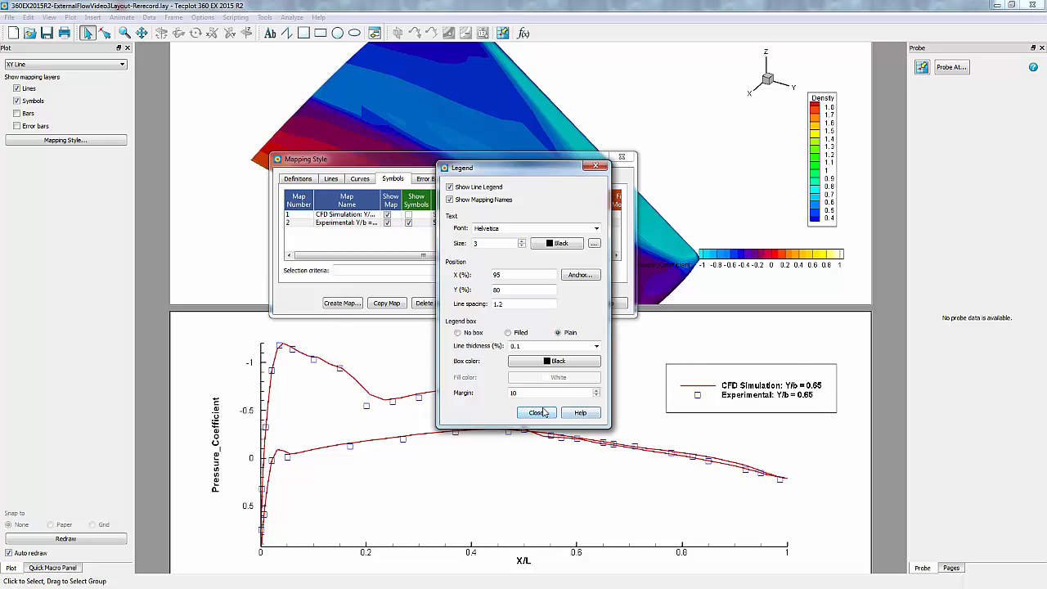
click(537, 413)
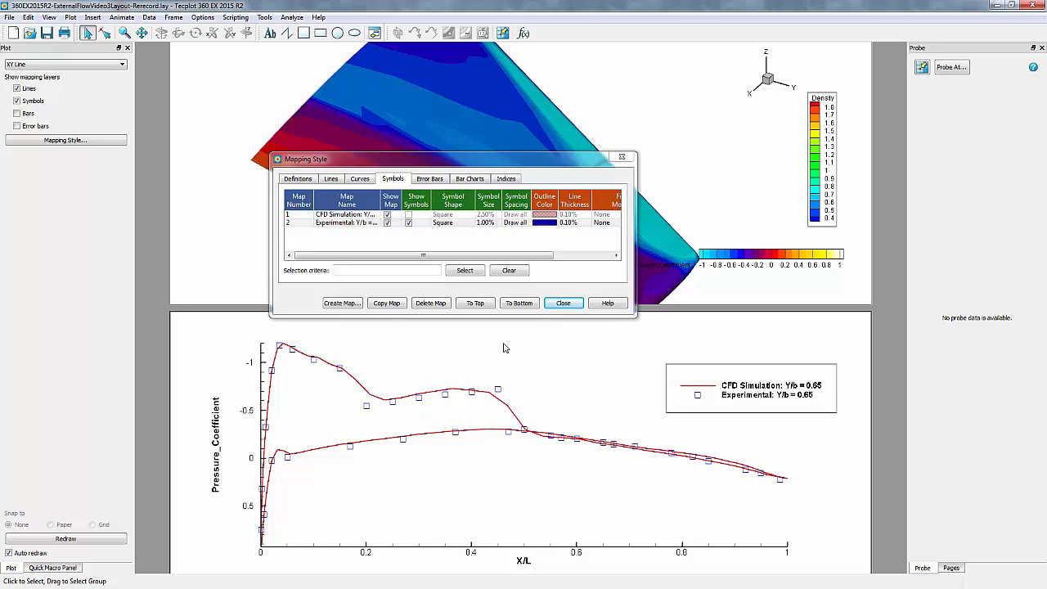
Give the Experimental map blue error bars sized by variable 23: Cp Error.
click(429, 179)
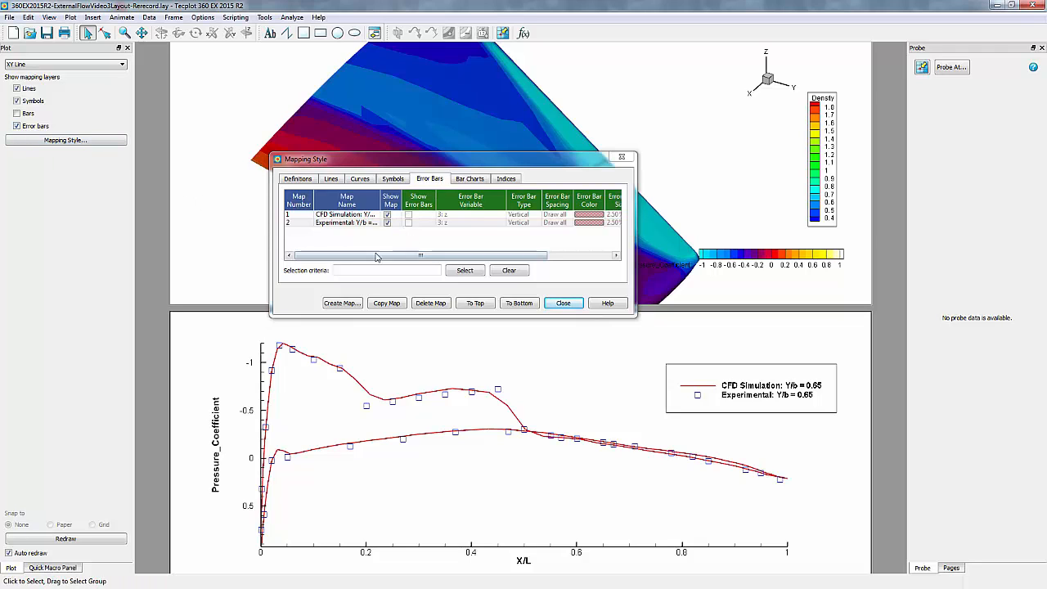
click(408, 214)
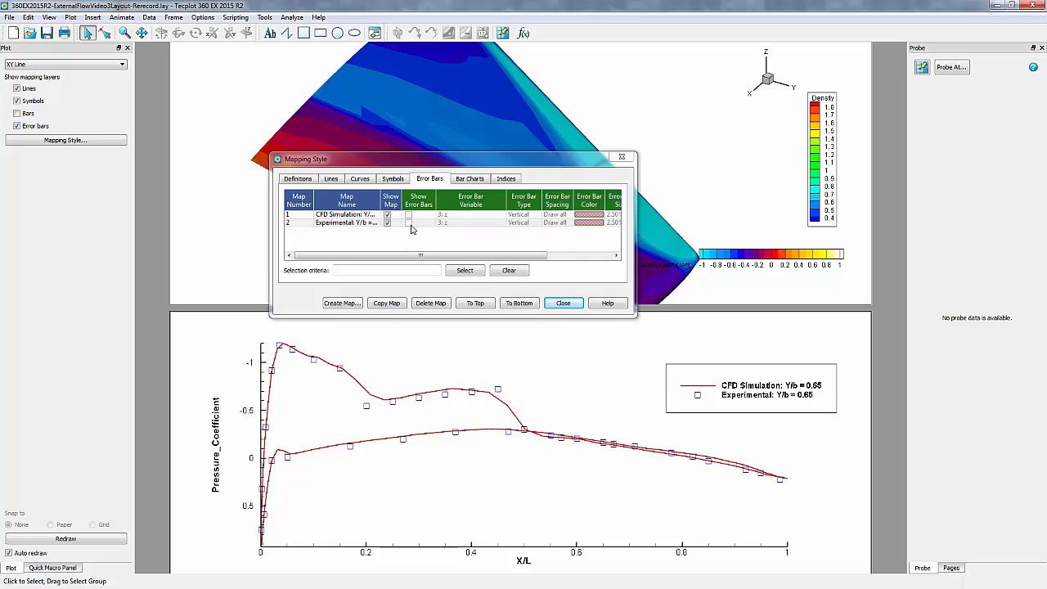
click(408, 223)
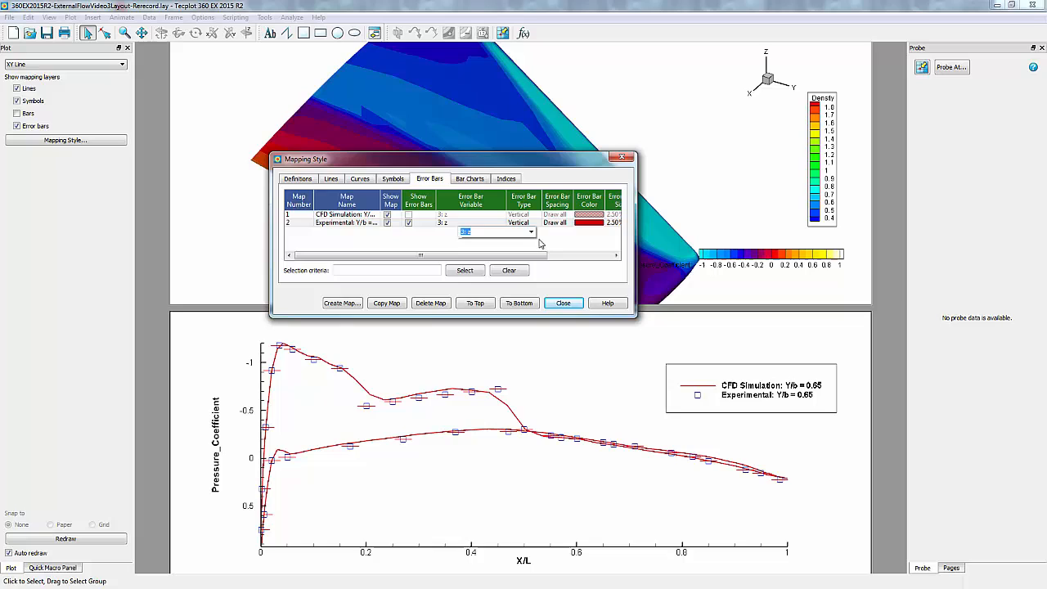
click(530, 231)
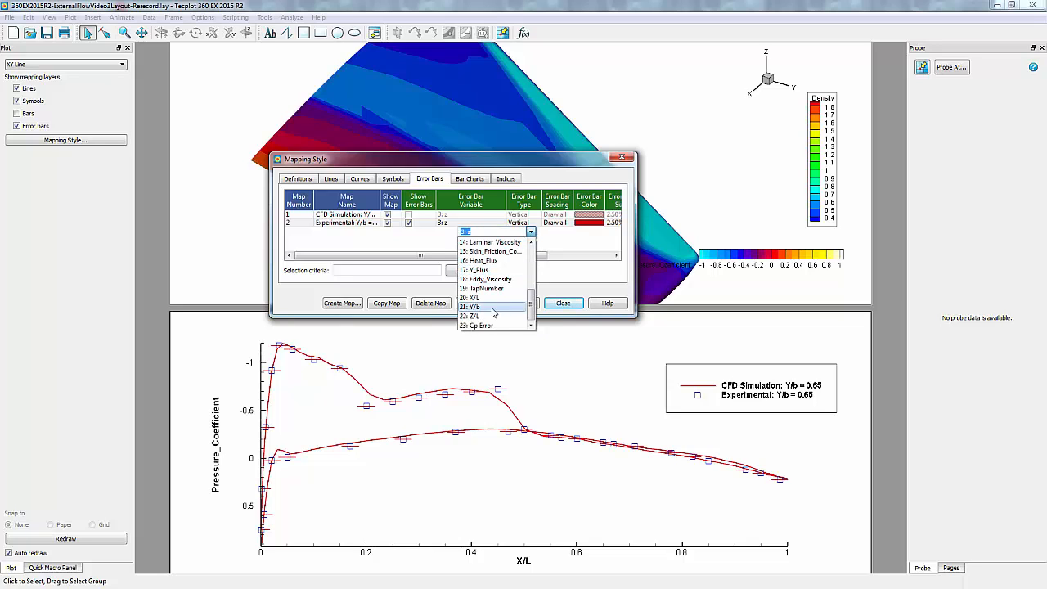
click(480, 325)
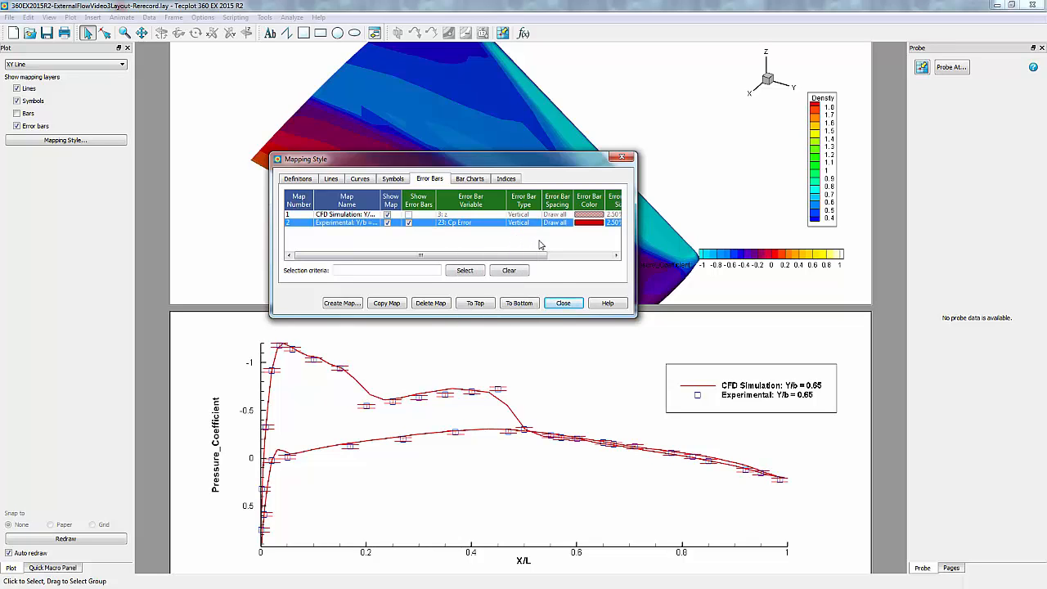
click(588, 223)
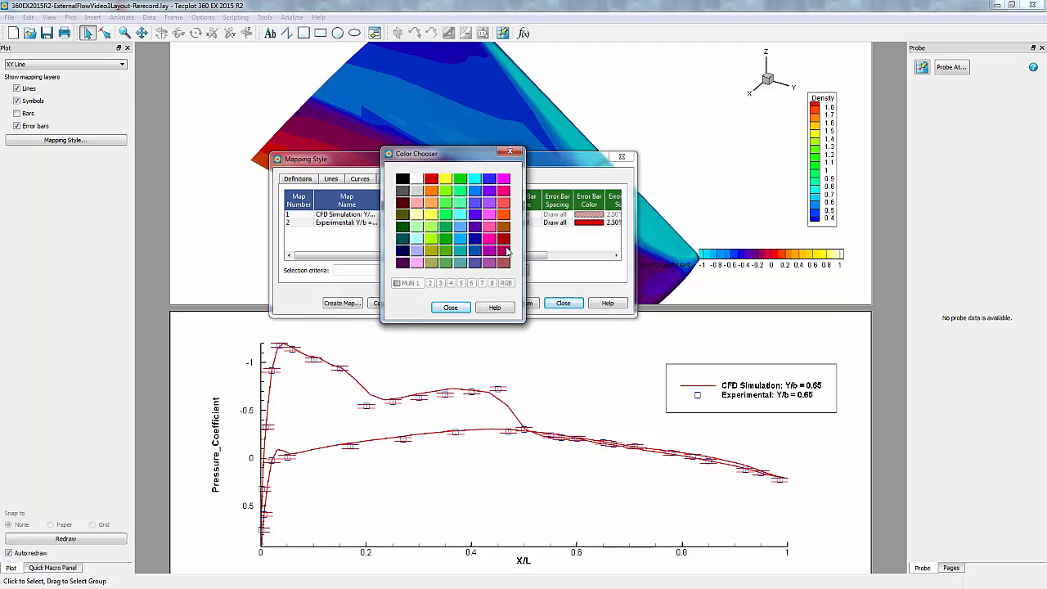
click(450, 307)
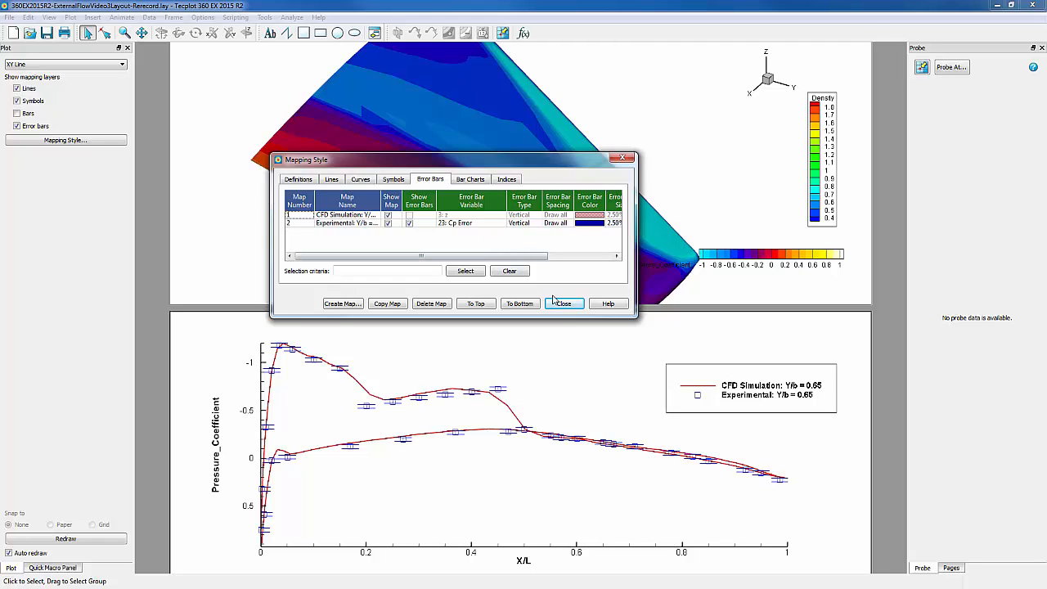
click(563, 304)
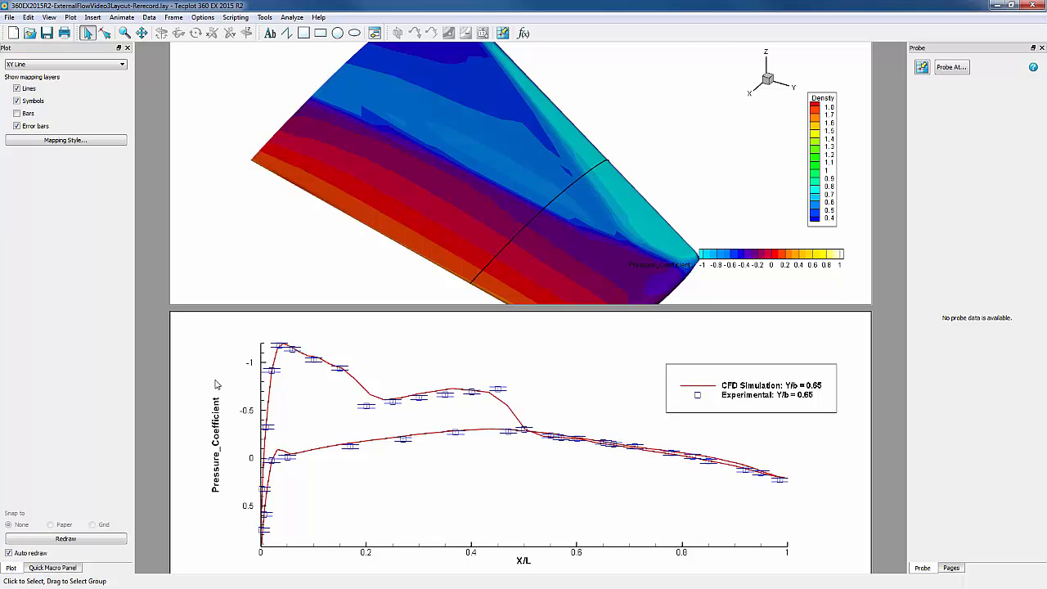
click(48, 17)
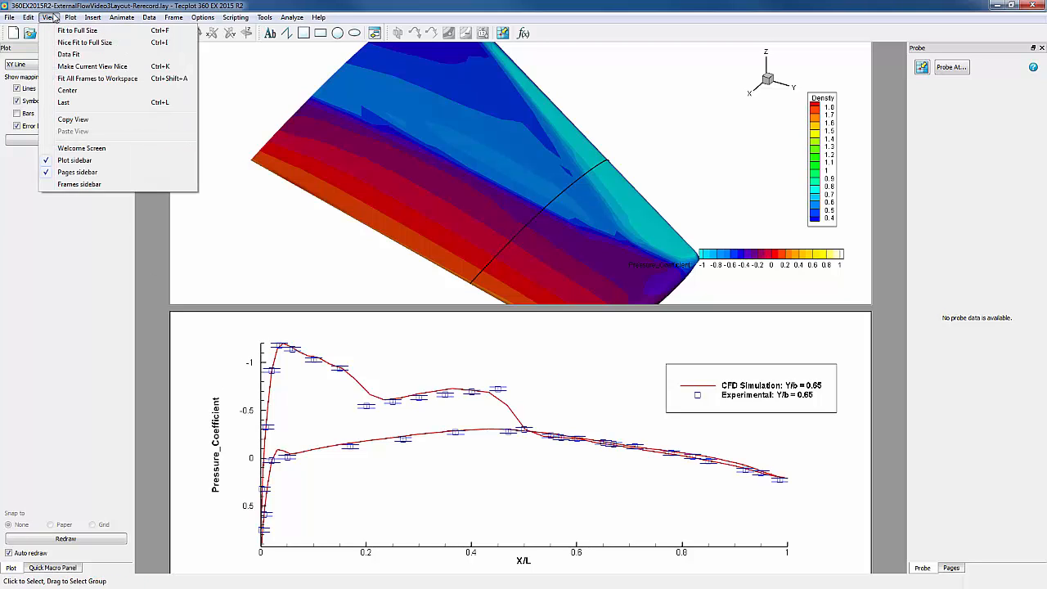